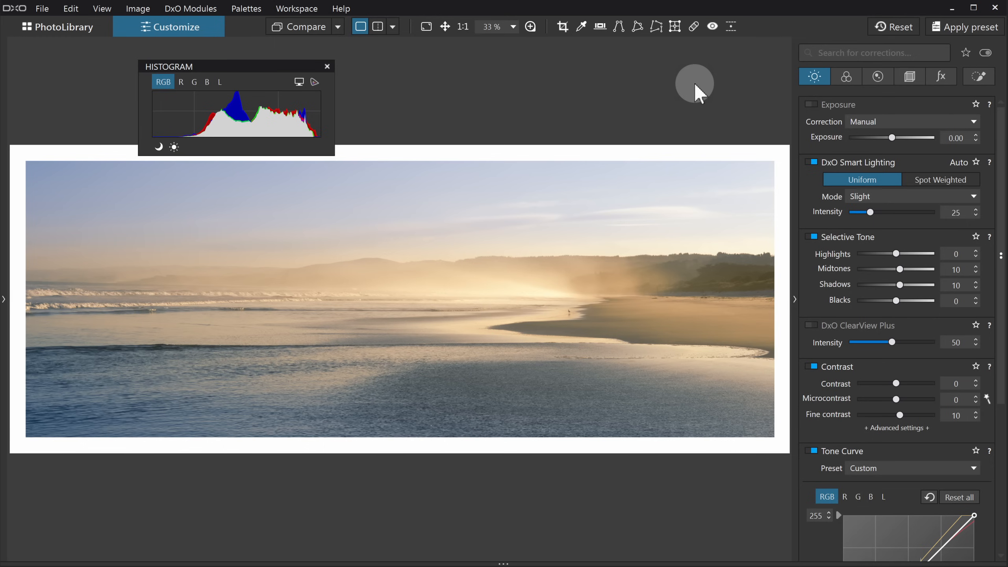
mouse_move(778, 123)
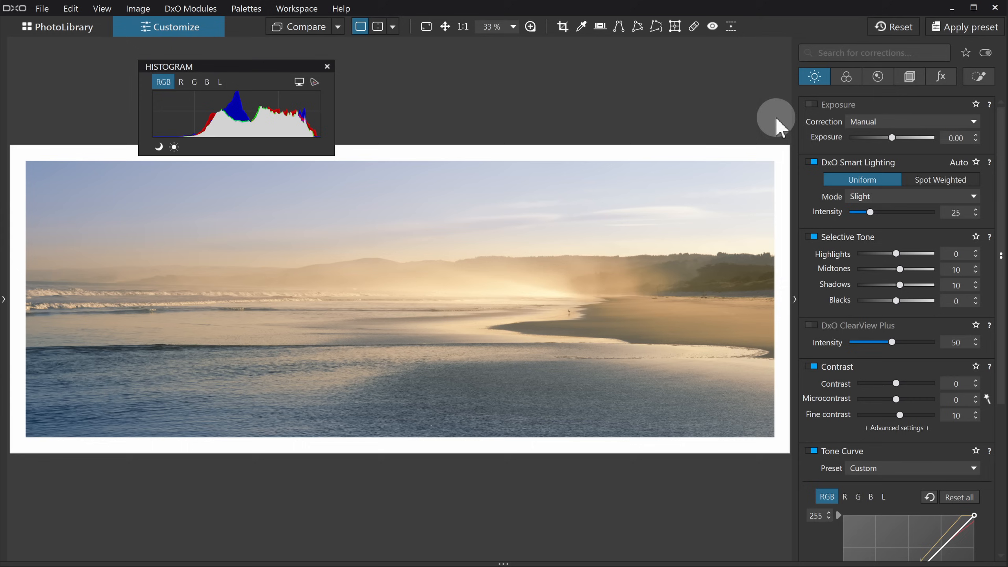
Show the luminance (L) channel of the Tone Curve in the Light palettes.
scroll("down", 3)
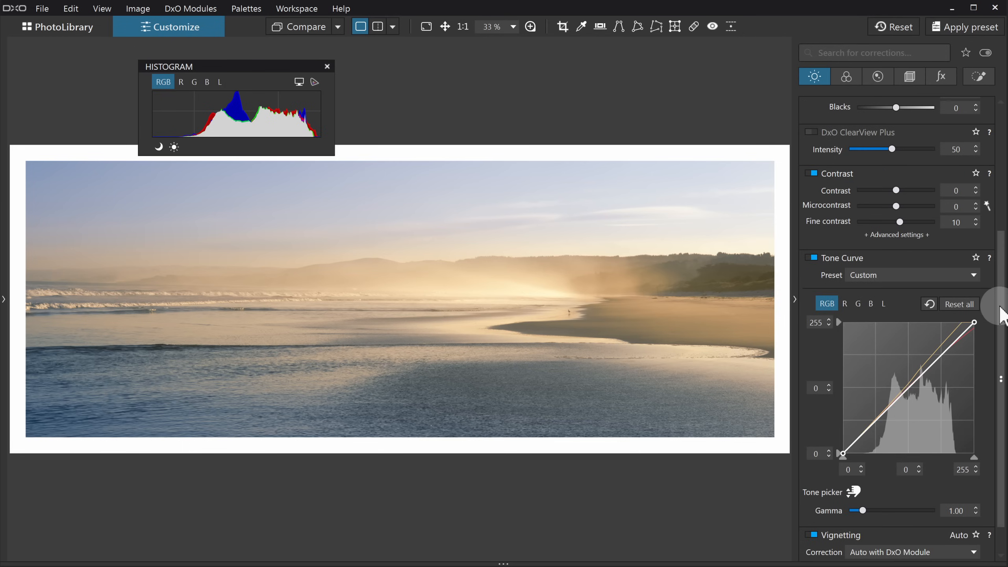
mouse_move(912, 324)
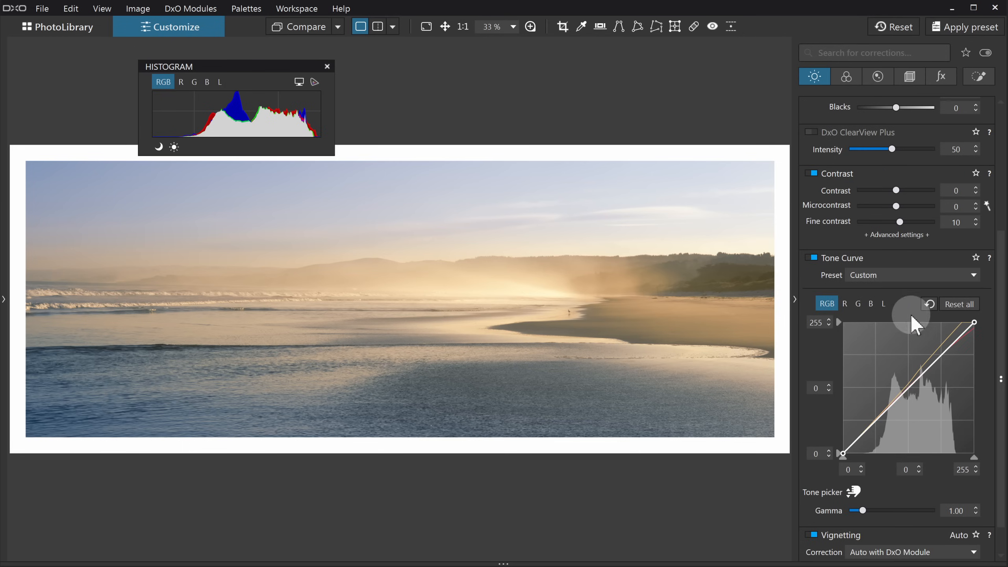
left_click(884, 303)
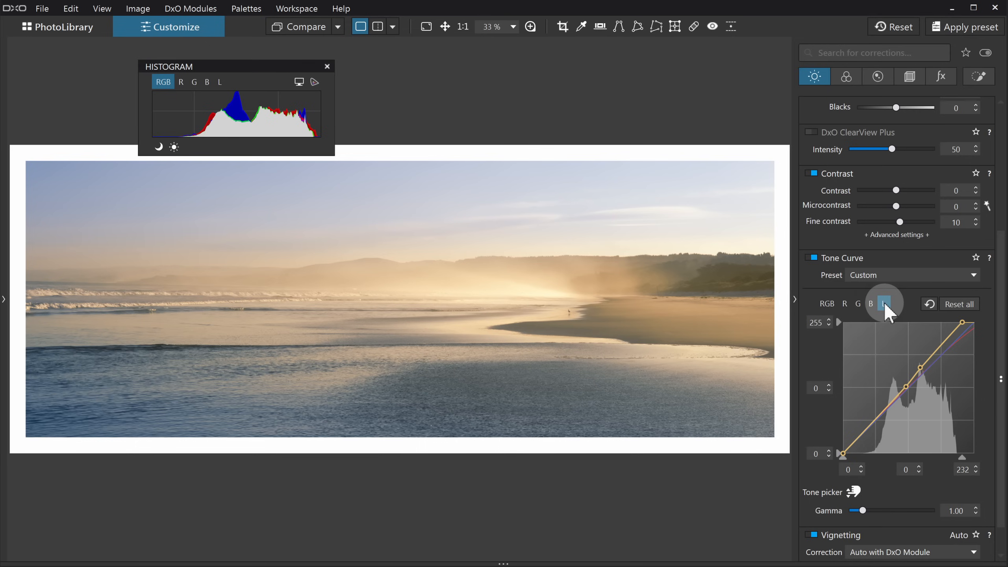
left_click(884, 303)
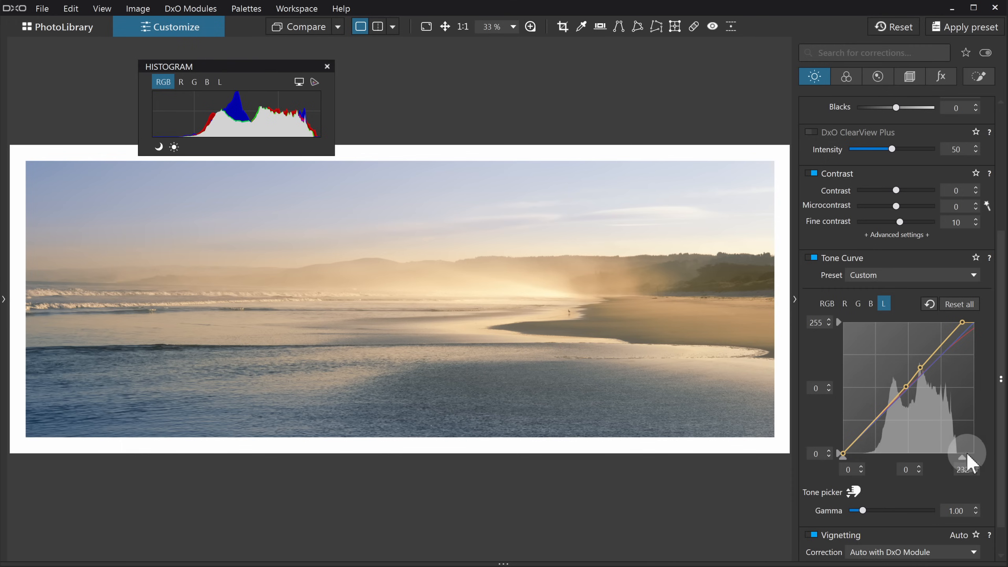
mouse_move(967, 454)
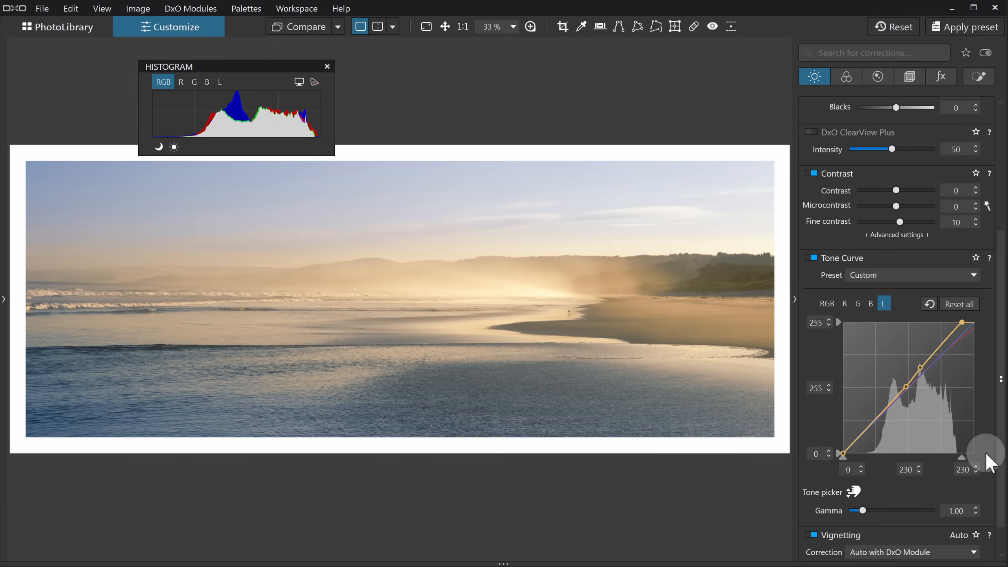
mouse_move(974, 418)
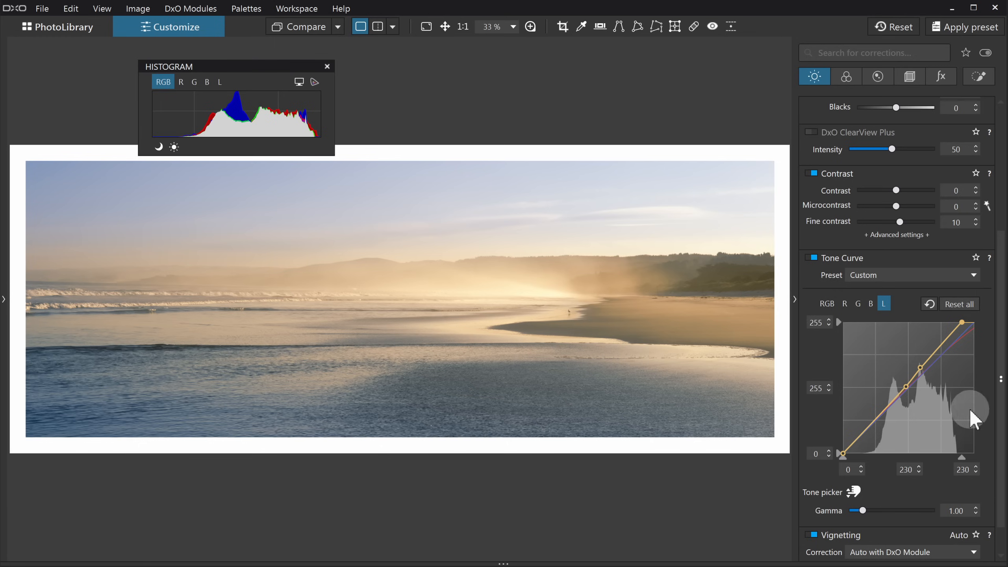
mouse_move(922, 376)
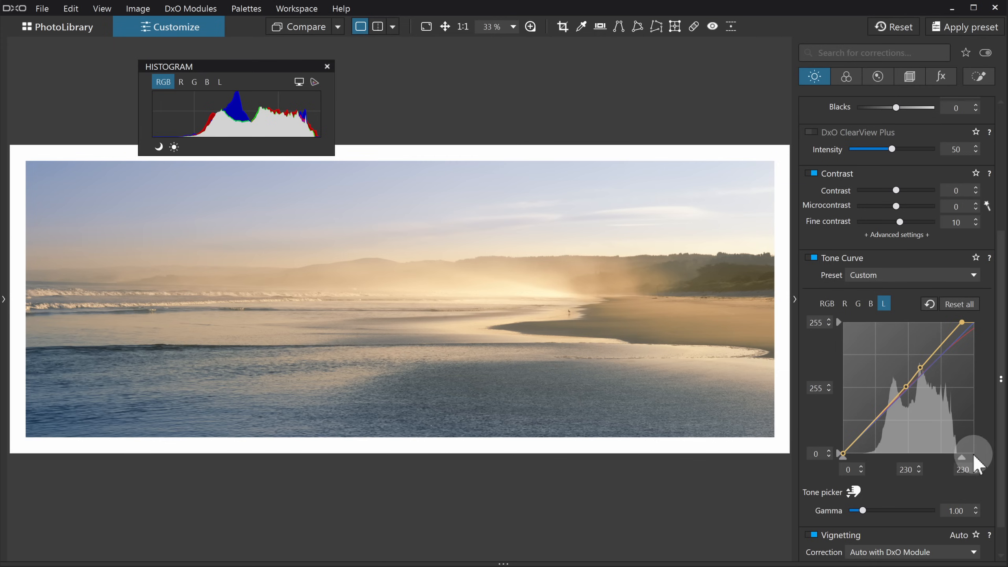
mouse_move(995, 453)
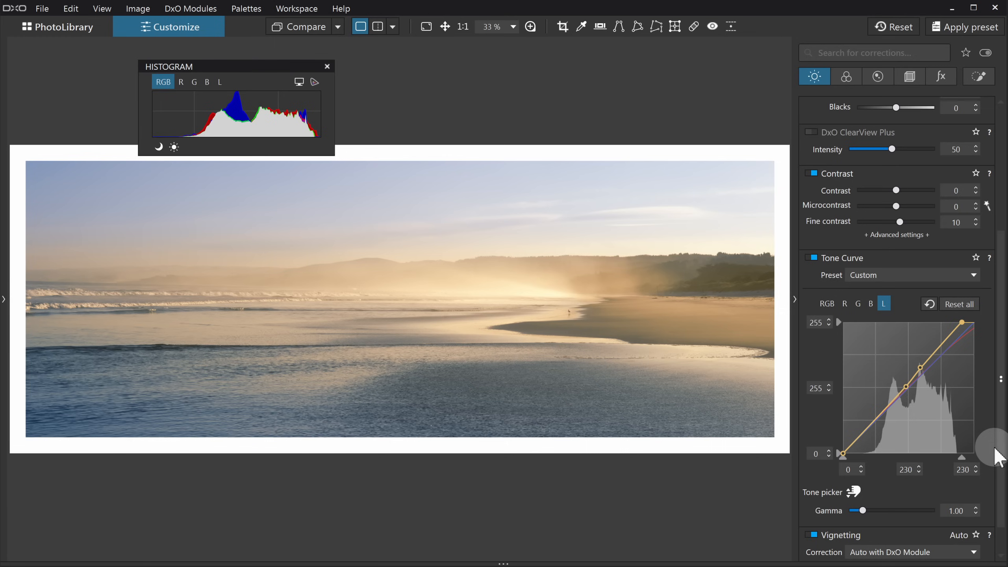
mouse_move(925, 378)
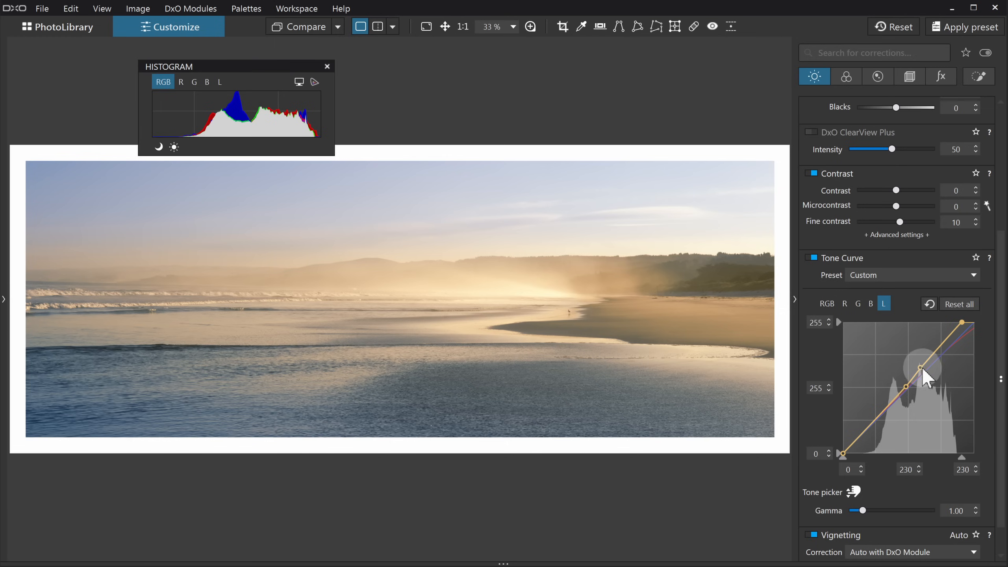
mouse_move(993, 392)
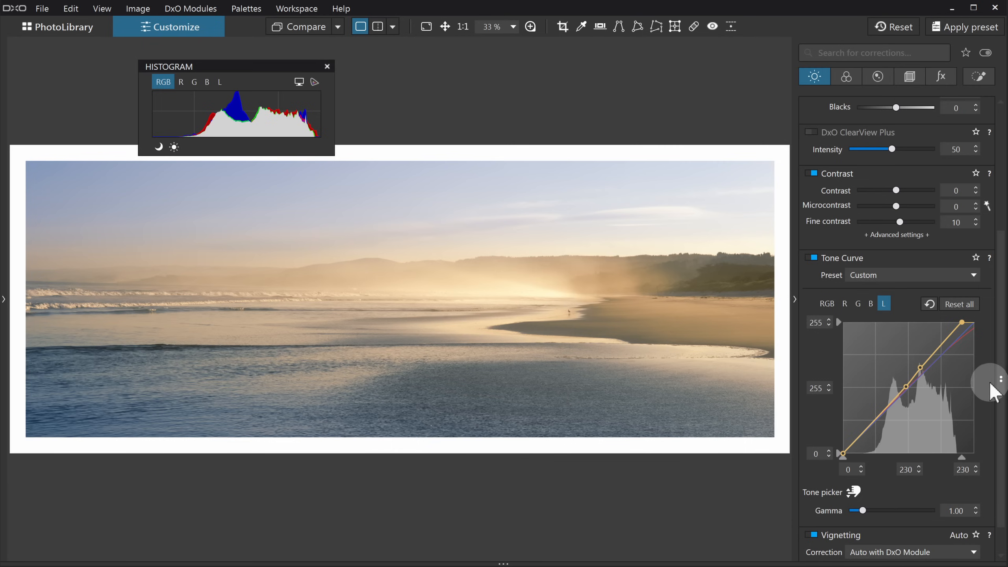
Enable Soft Proofing with the sRGB profile from the Color palettes.
left_click(846, 76)
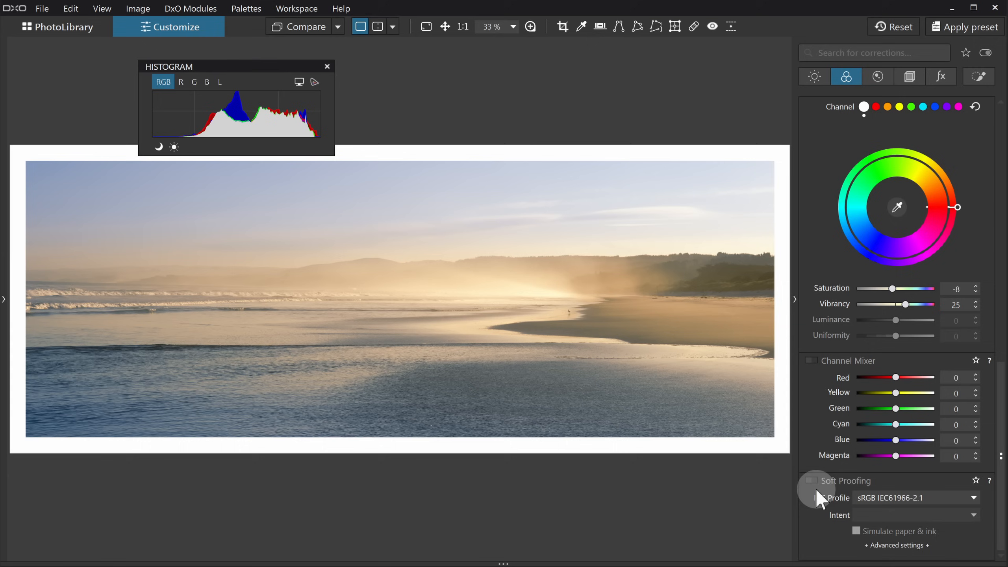
left_click(813, 481)
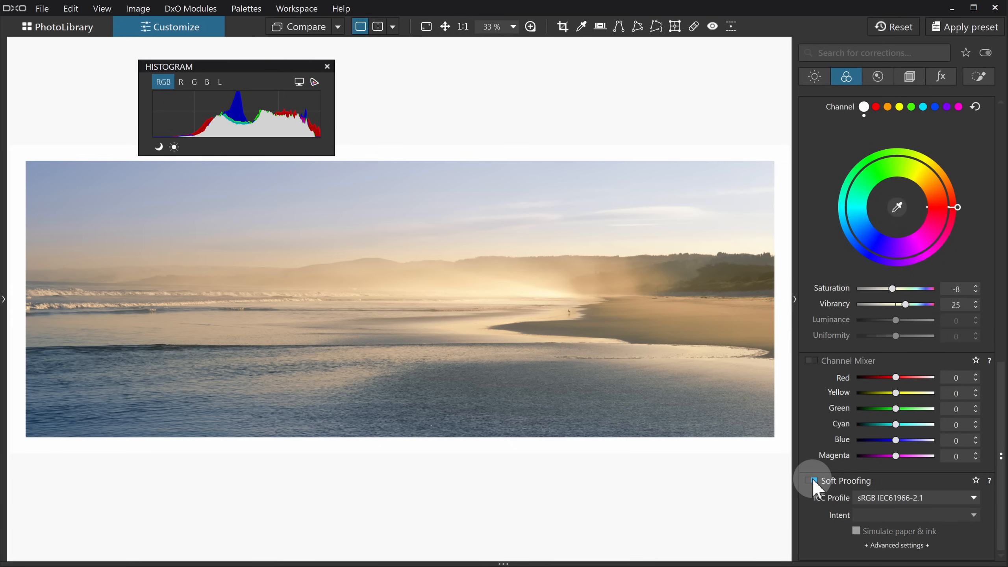
left_click(808, 480)
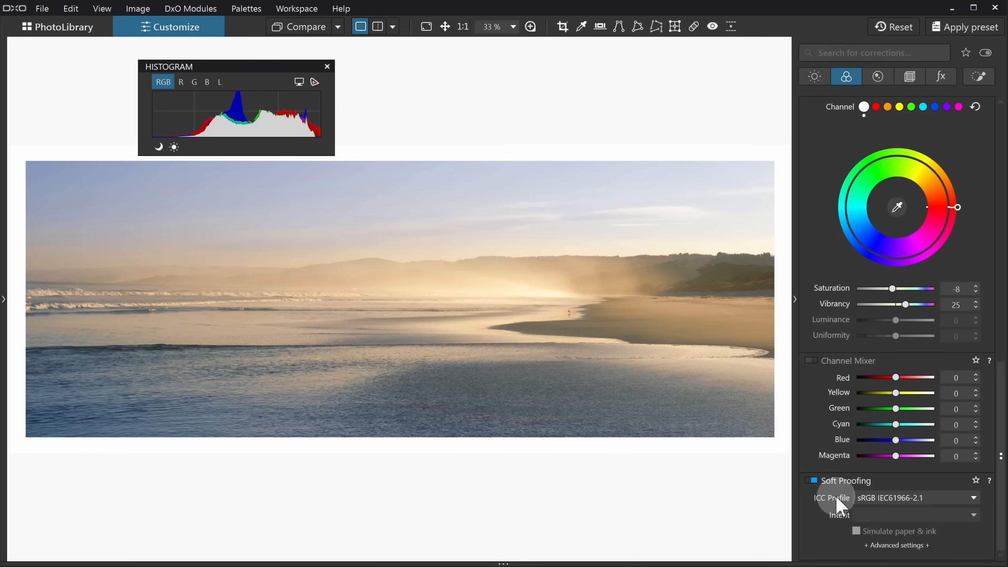
mouse_move(687, 520)
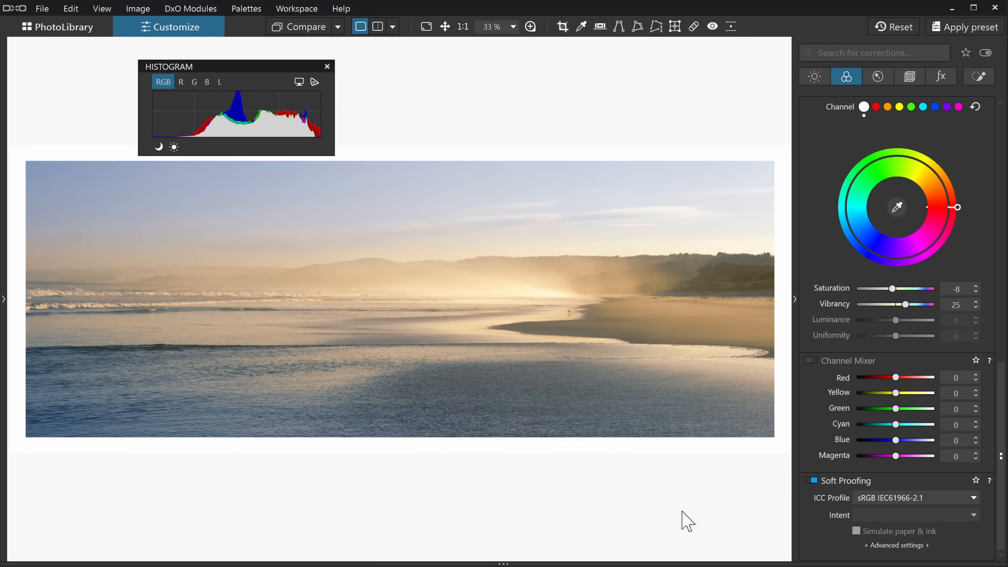
mouse_move(646, 505)
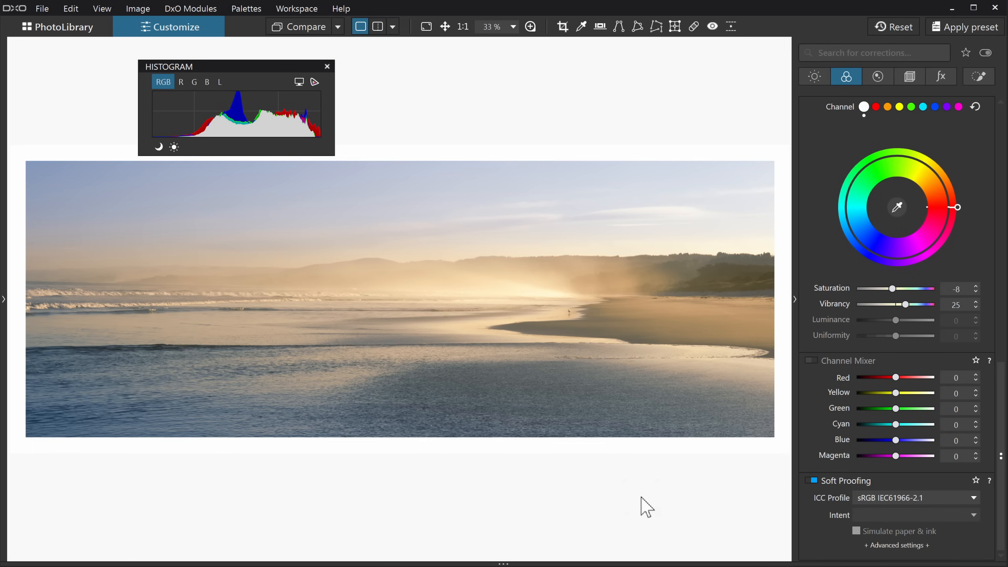
mouse_move(634, 505)
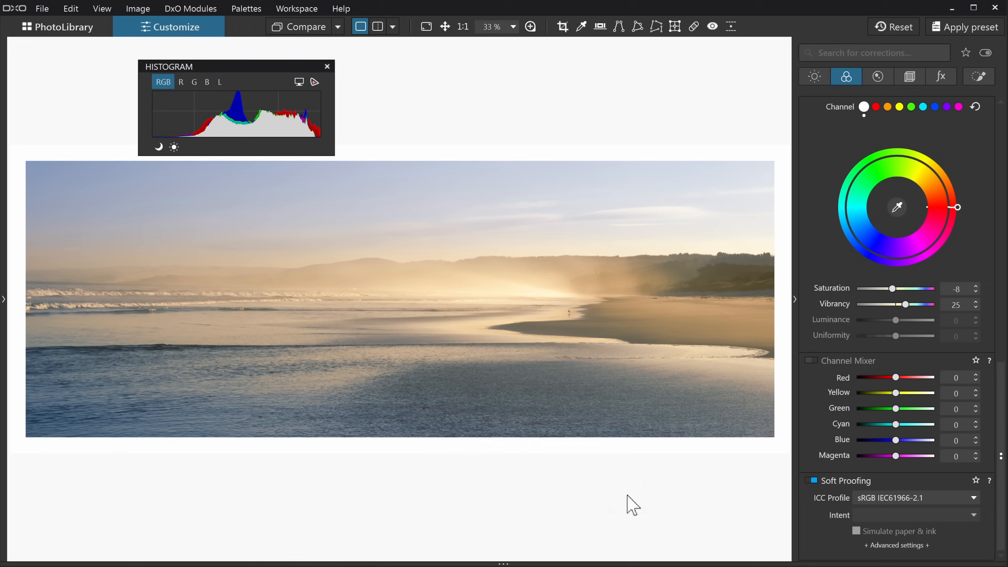
mouse_move(627, 501)
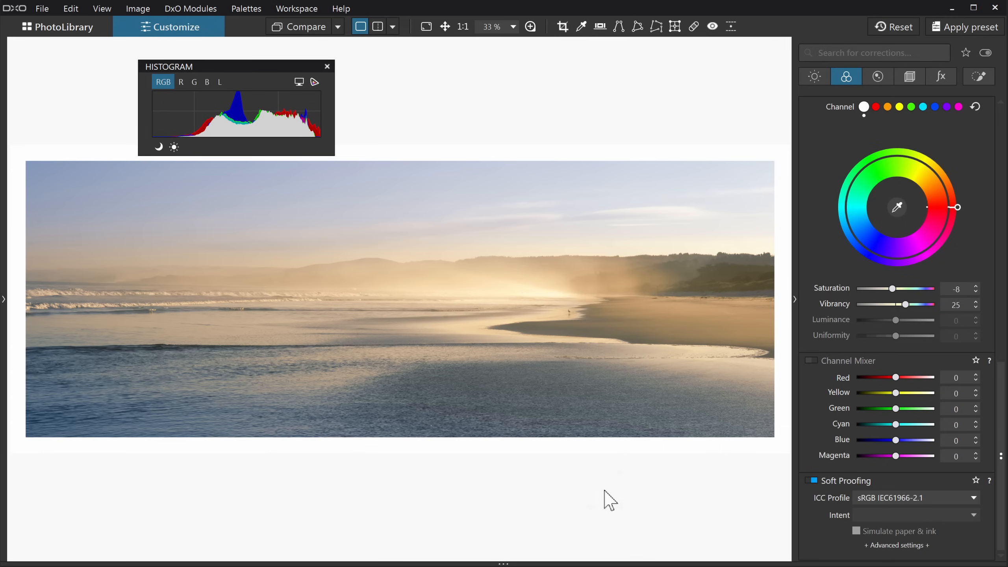
mouse_move(598, 477)
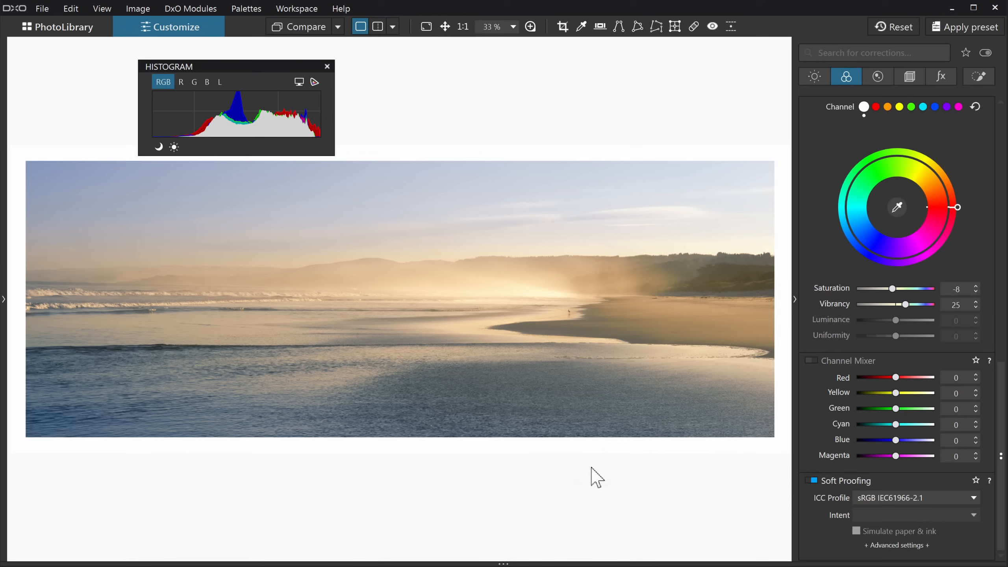
Set the preview zoom to 25 % so the whole photo and its white surround show.
left_click(491, 26)
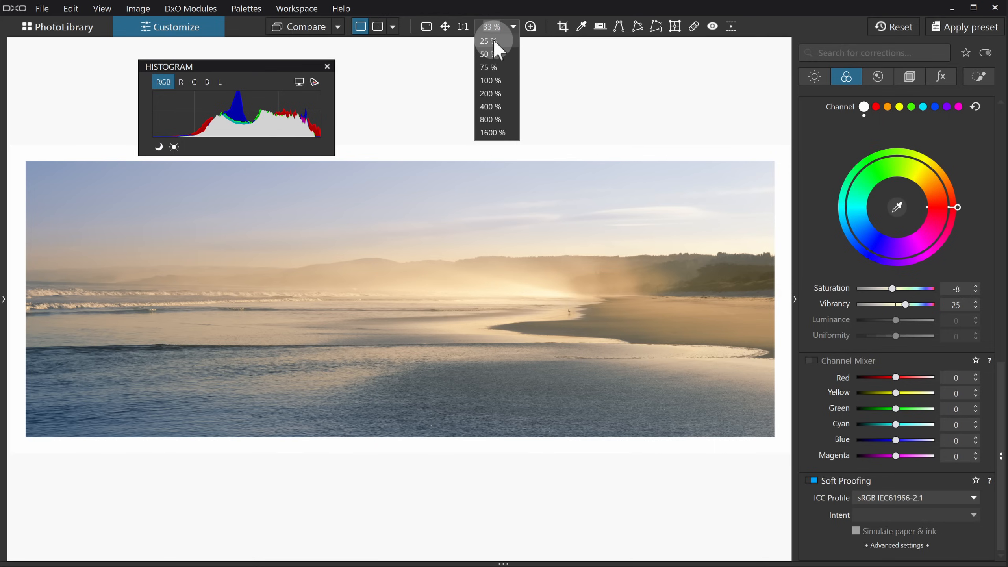
left_click(489, 41)
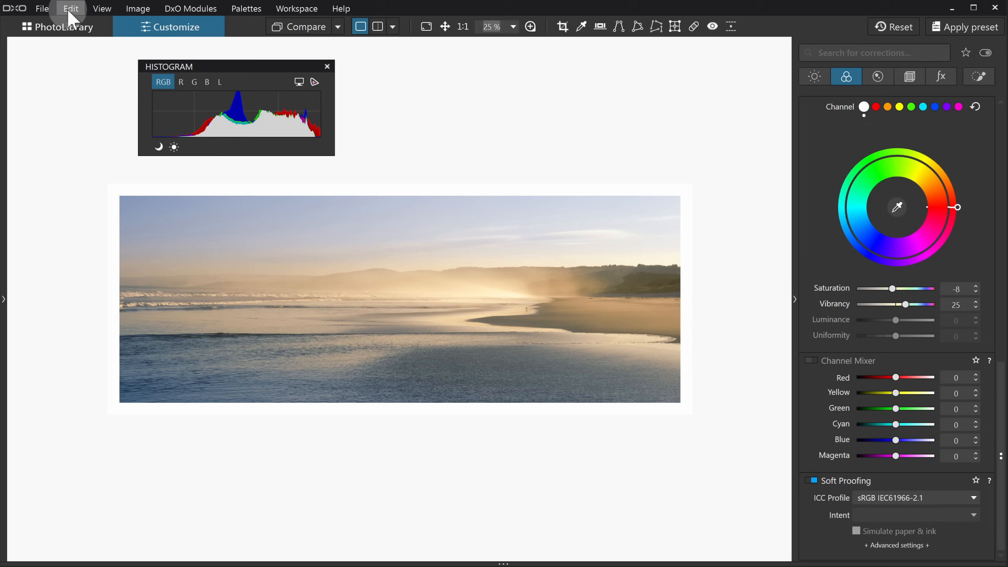
Set the Display preferences background color to medium grey and confirm.
left_click(70, 9)
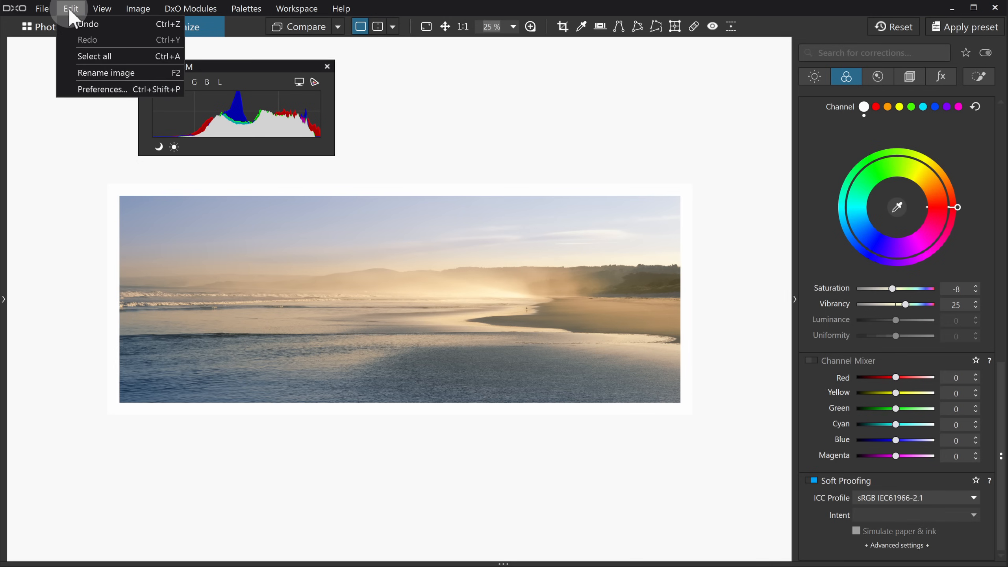
left_click(102, 89)
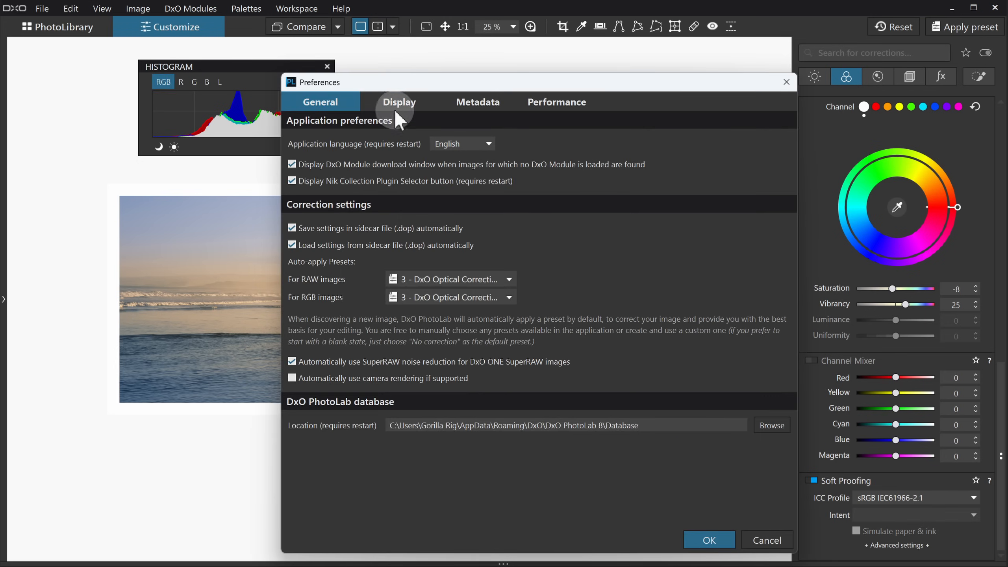
left_click(398, 102)
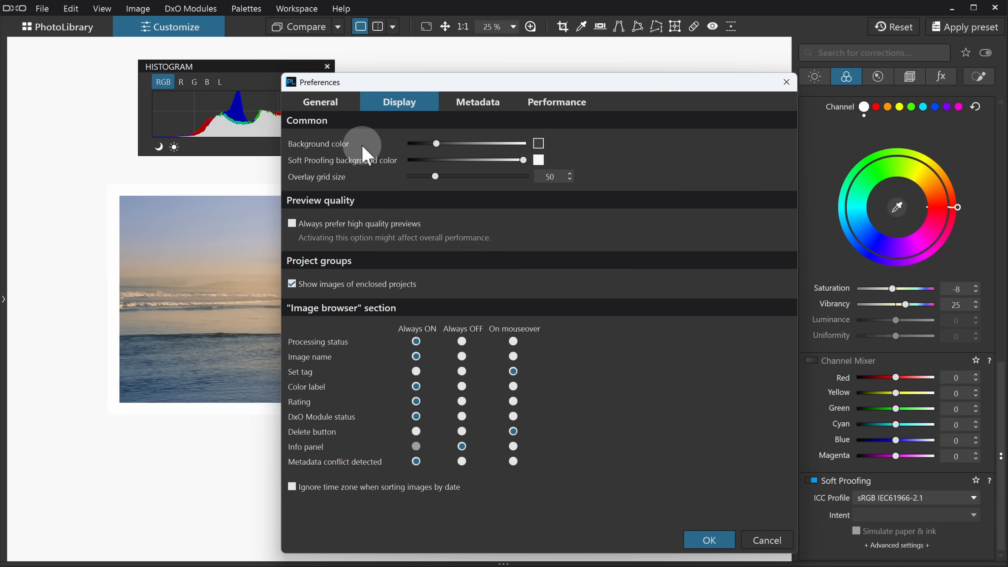
mouse_move(373, 166)
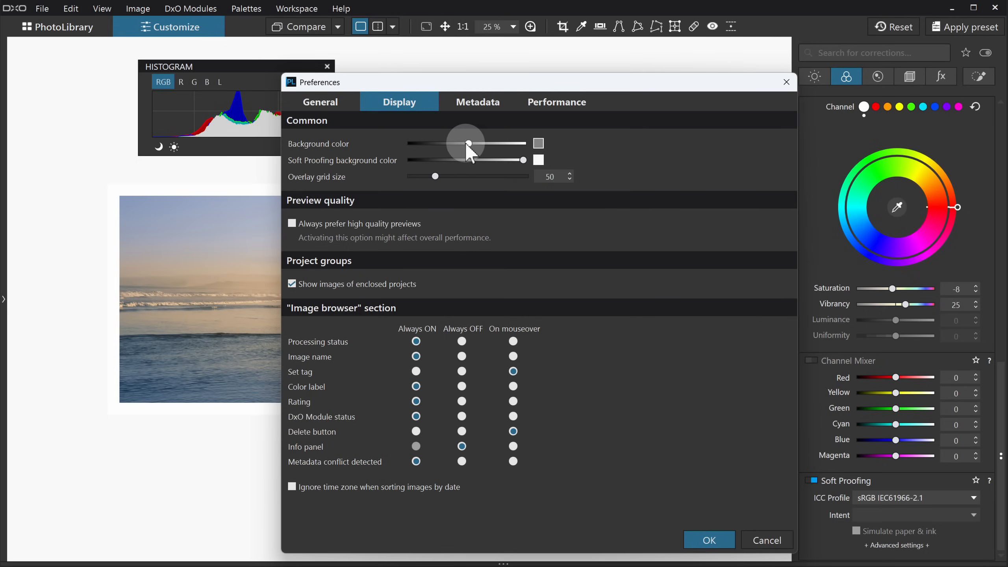
mouse_move(468, 143)
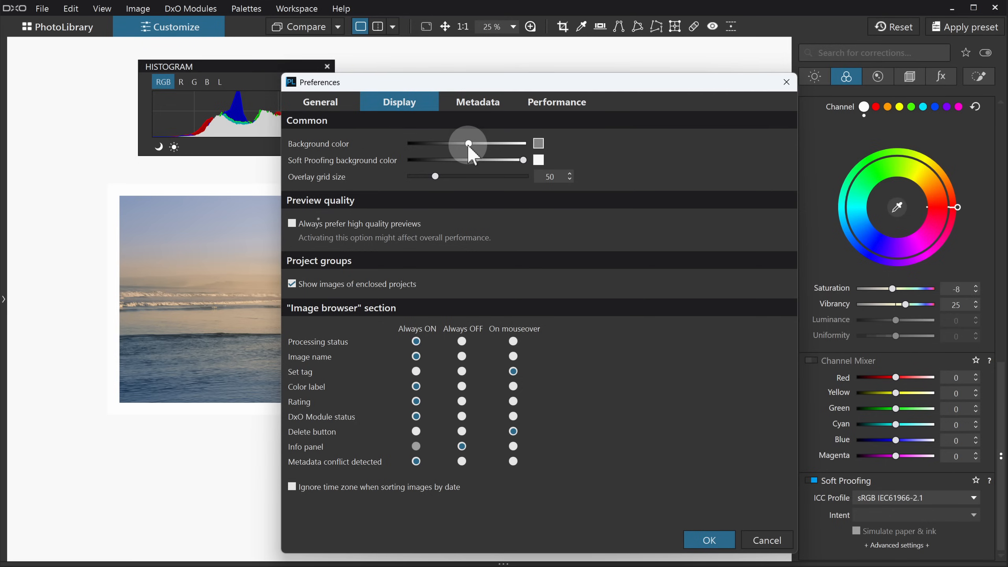
left_click(709, 540)
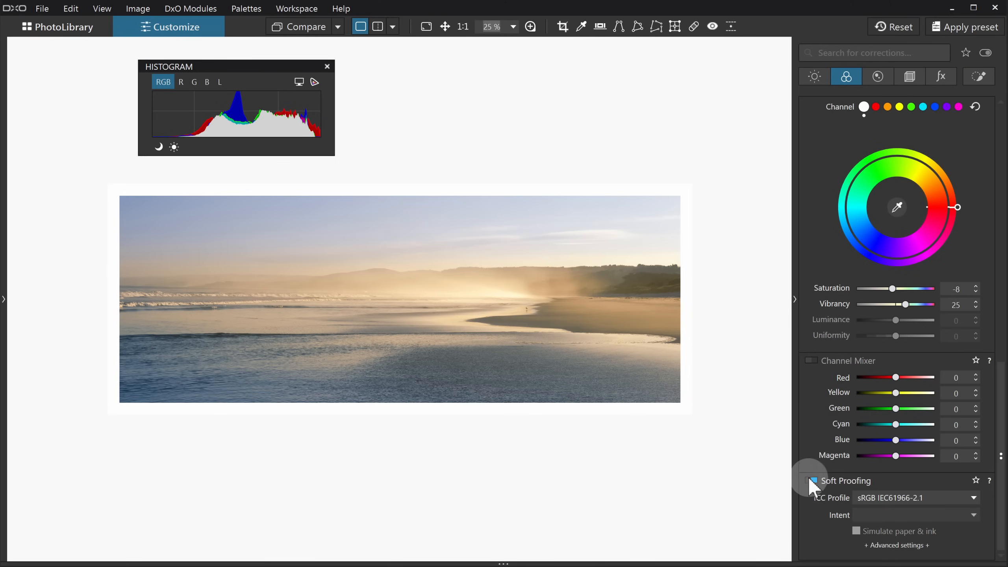
Toggle Soft Proofing off to see the grey surround, then re-enable it for white.
left_click(812, 480)
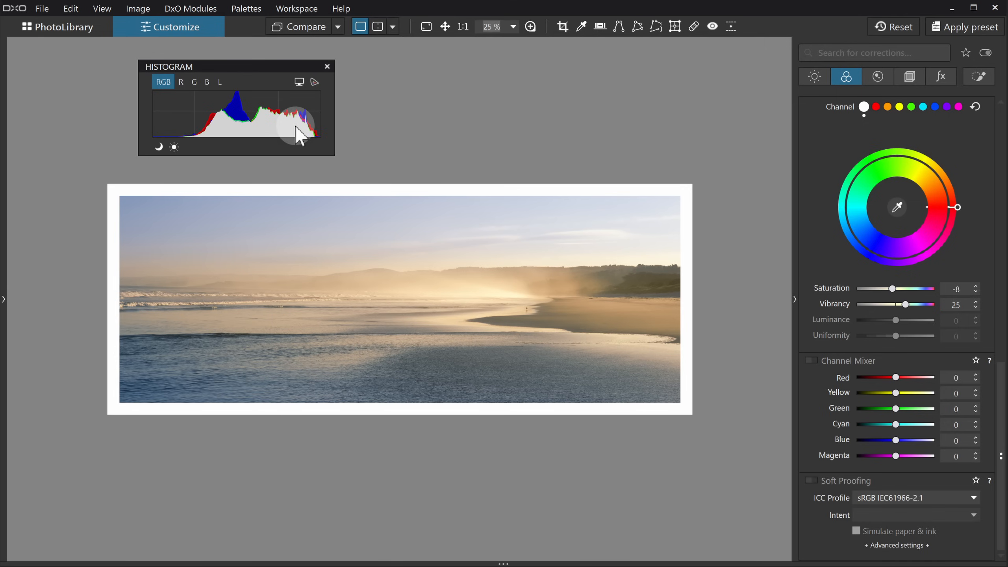
mouse_move(858, 356)
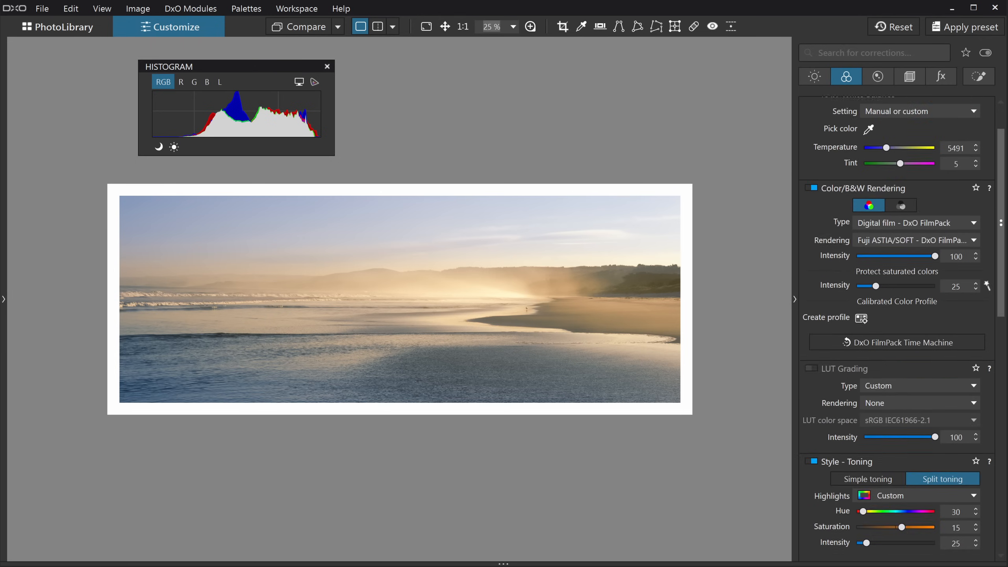
scroll("up", 3)
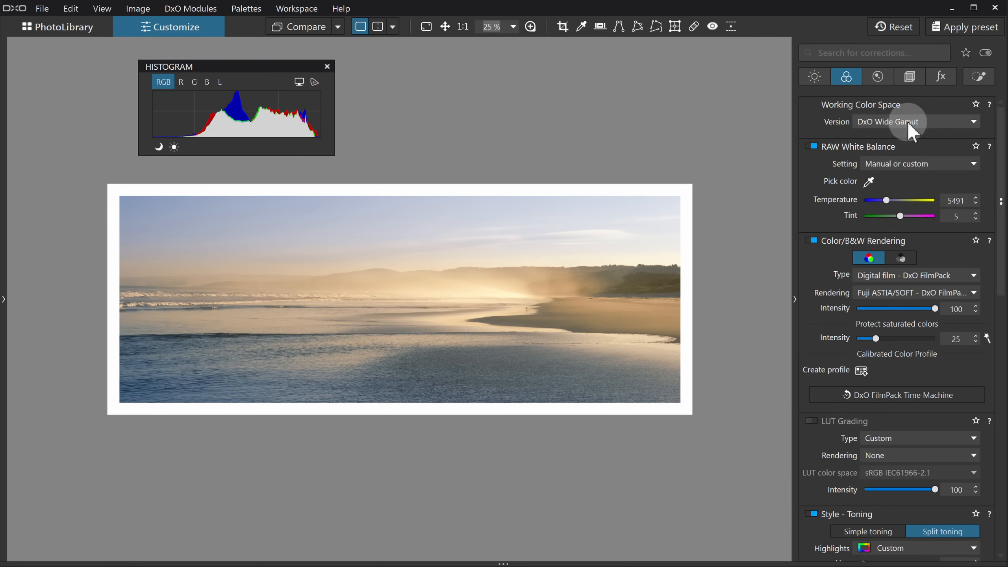
mouse_move(995, 156)
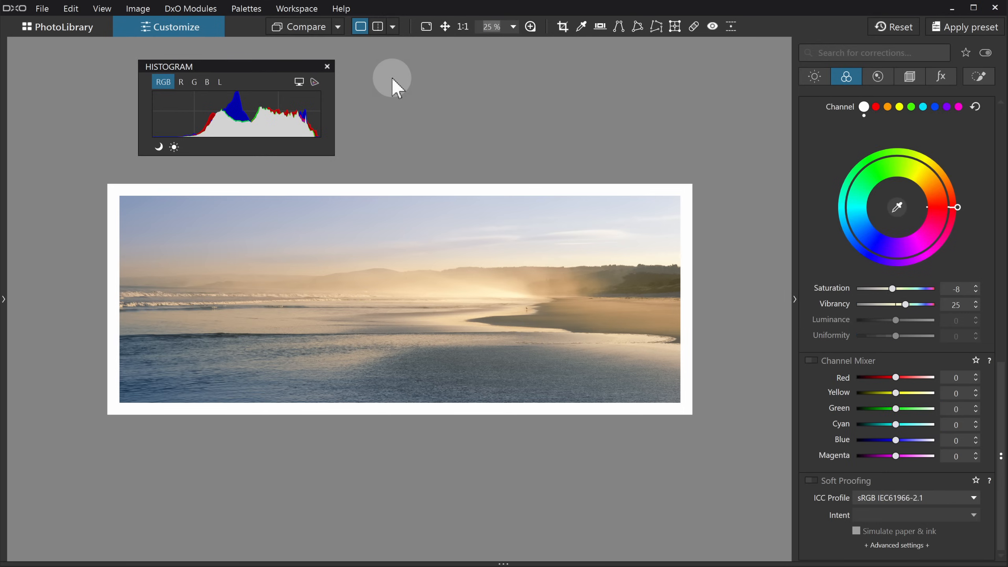
mouse_move(320, 143)
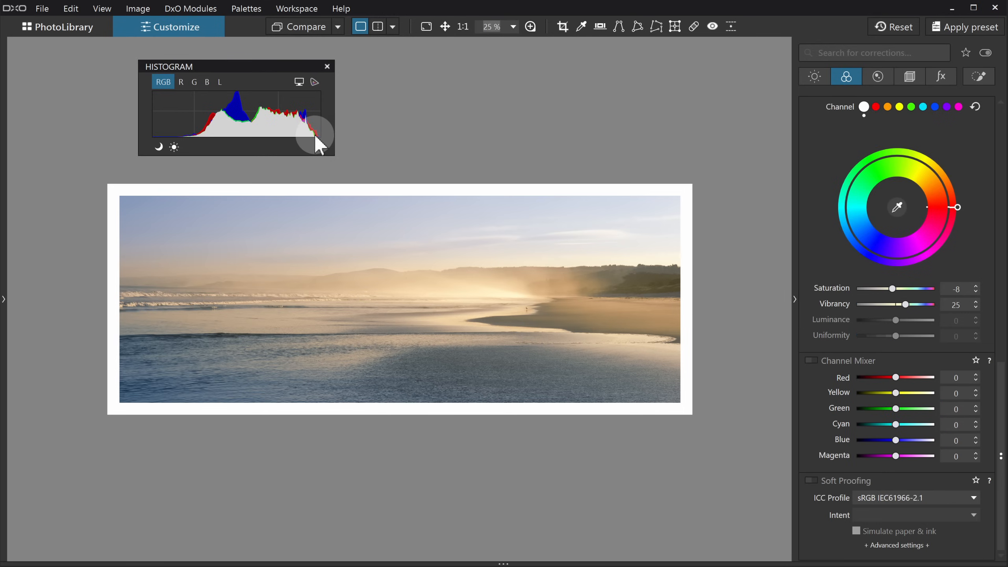
mouse_move(726, 336)
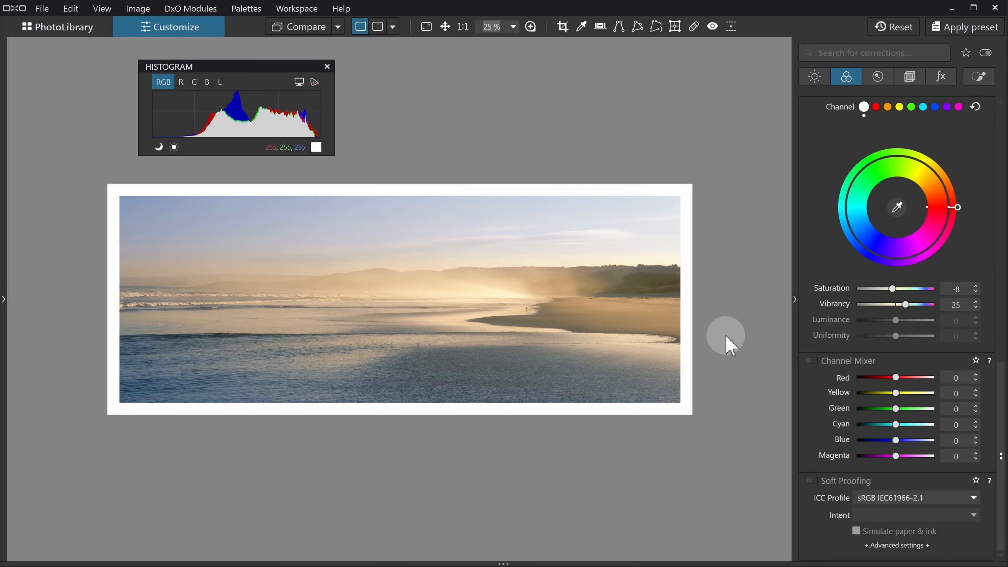
mouse_move(817, 496)
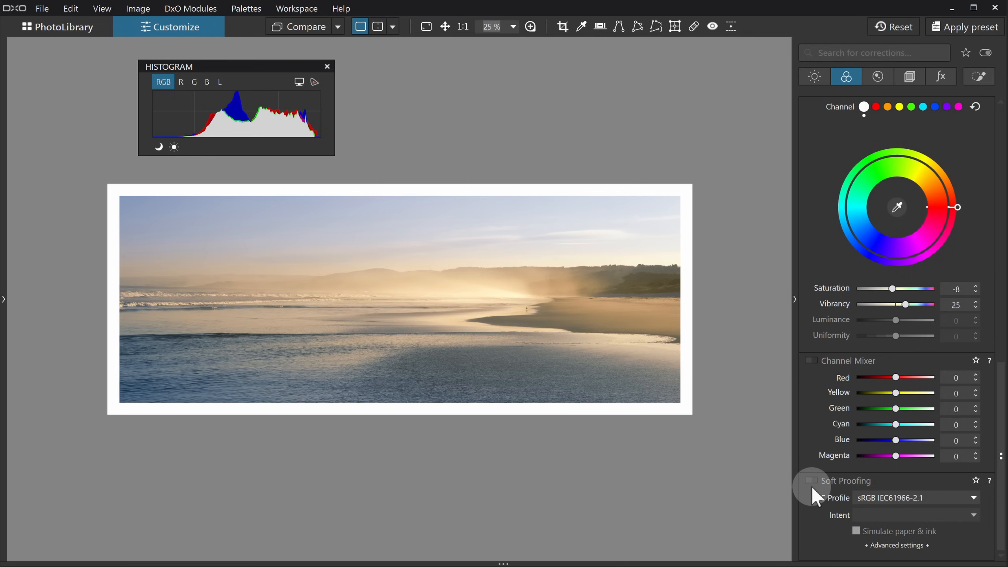
left_click(812, 481)
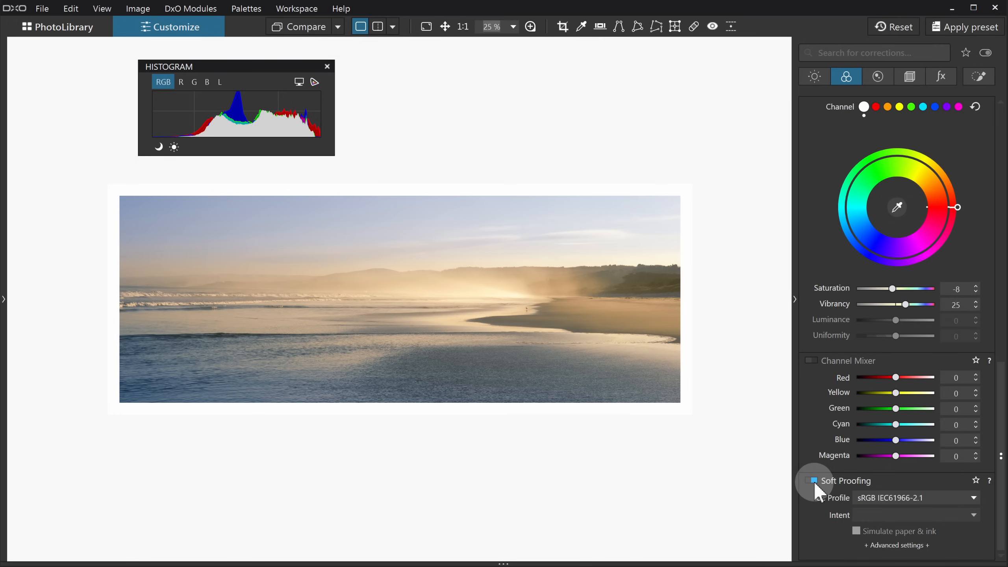
left_click(808, 481)
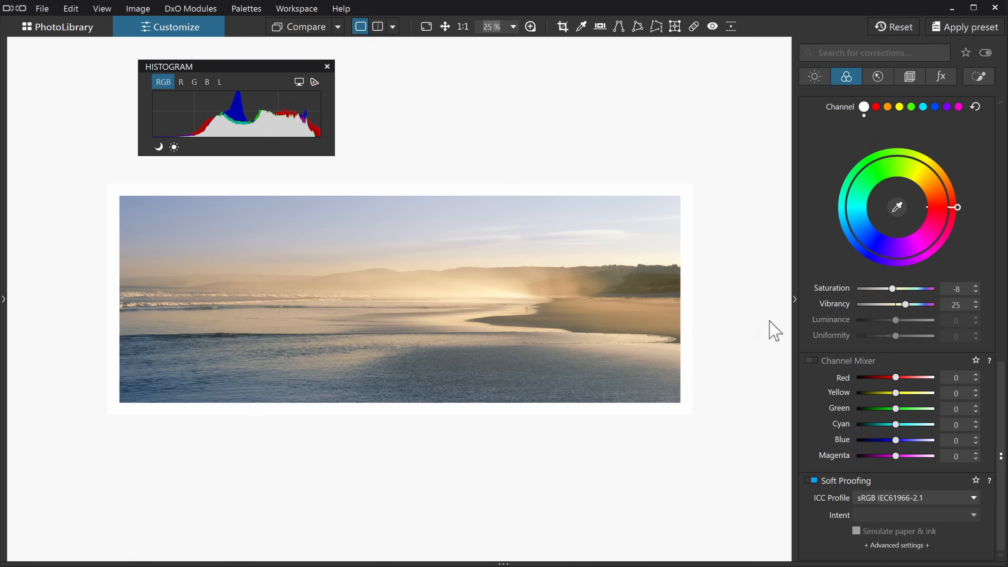
mouse_move(324, 136)
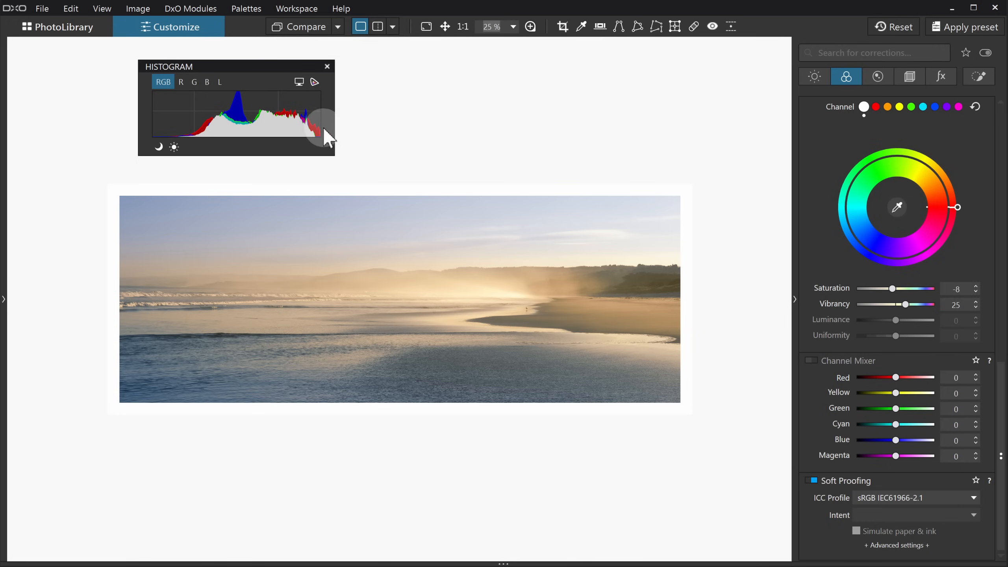
mouse_move(319, 138)
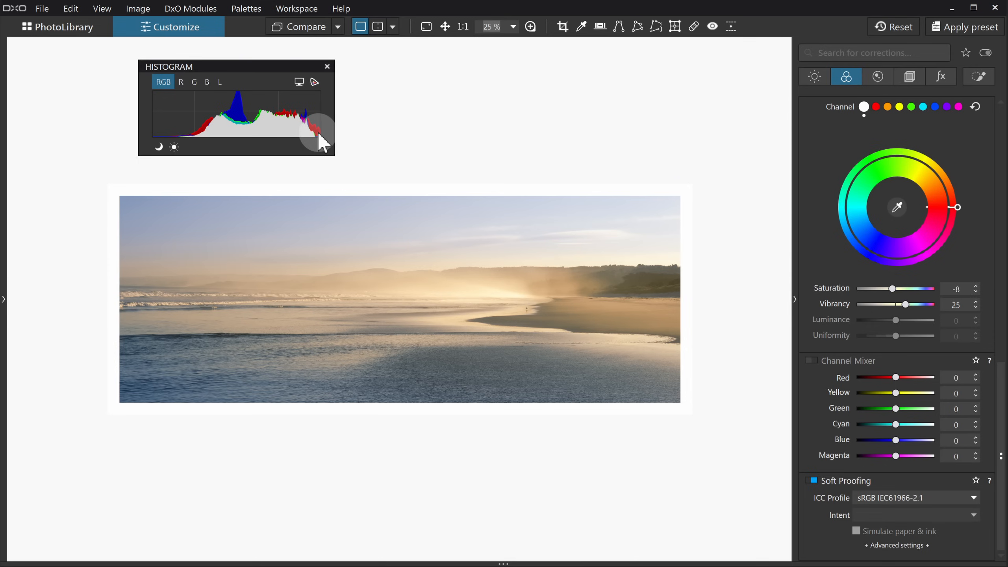
mouse_move(359, 140)
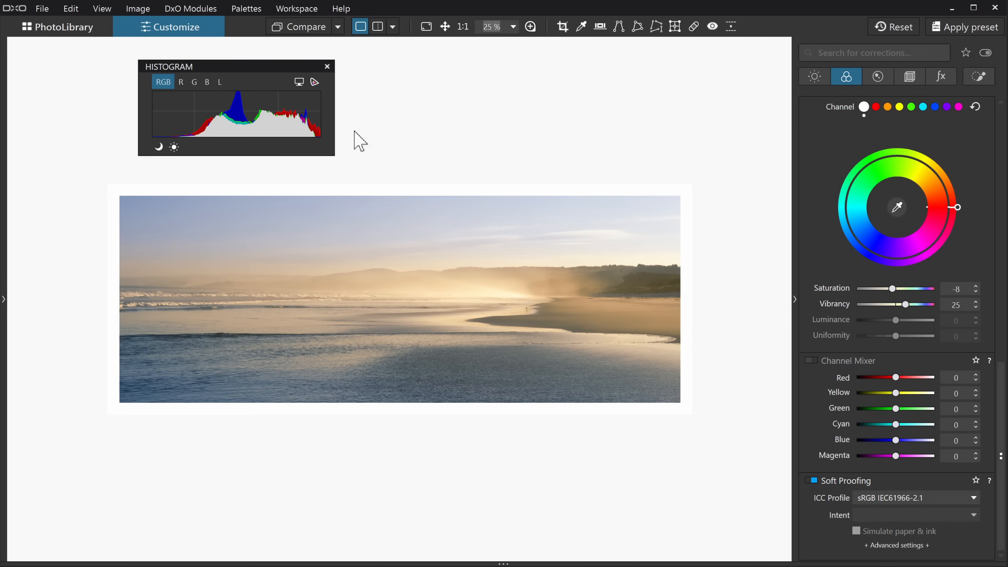
mouse_move(365, 142)
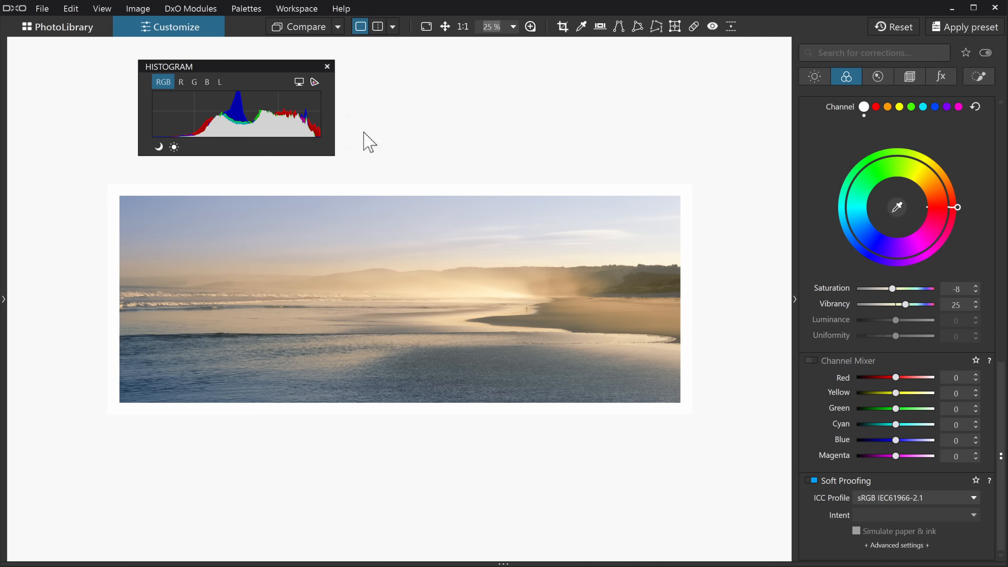
mouse_move(376, 149)
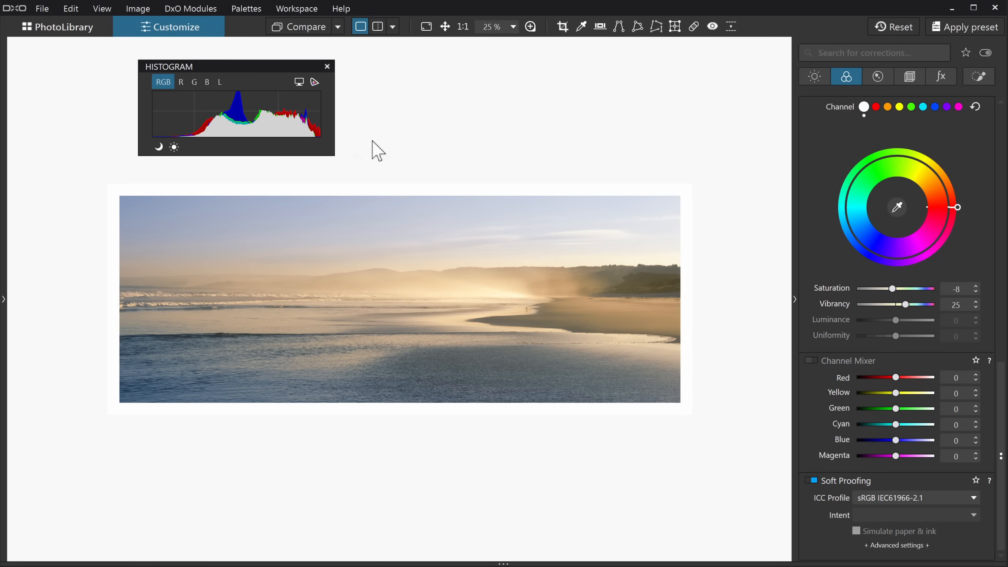
mouse_move(381, 147)
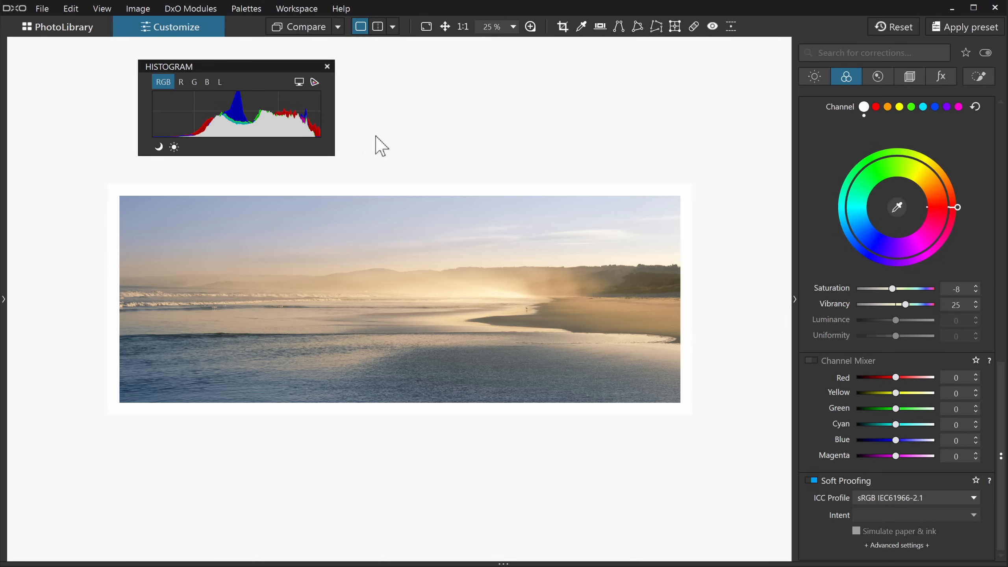
mouse_move(635, 149)
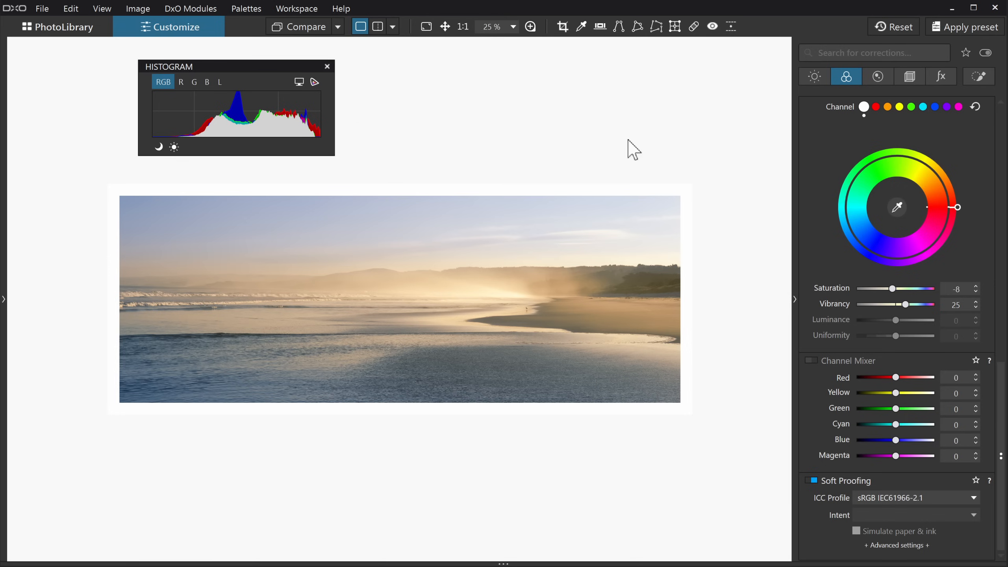
Compare the red and luminance tone curves, setting the luminance curve end to 232.
left_click(814, 76)
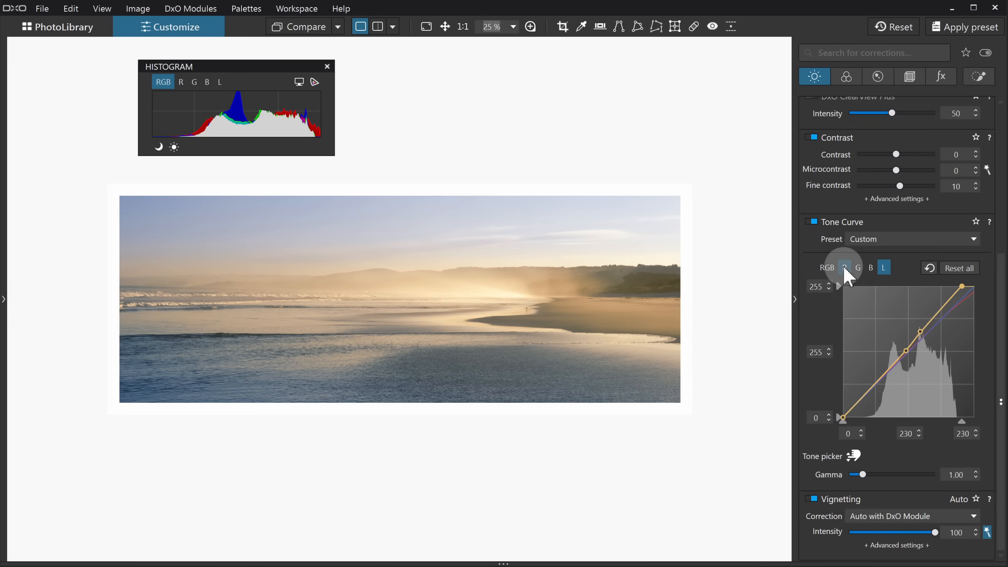
left_click(845, 267)
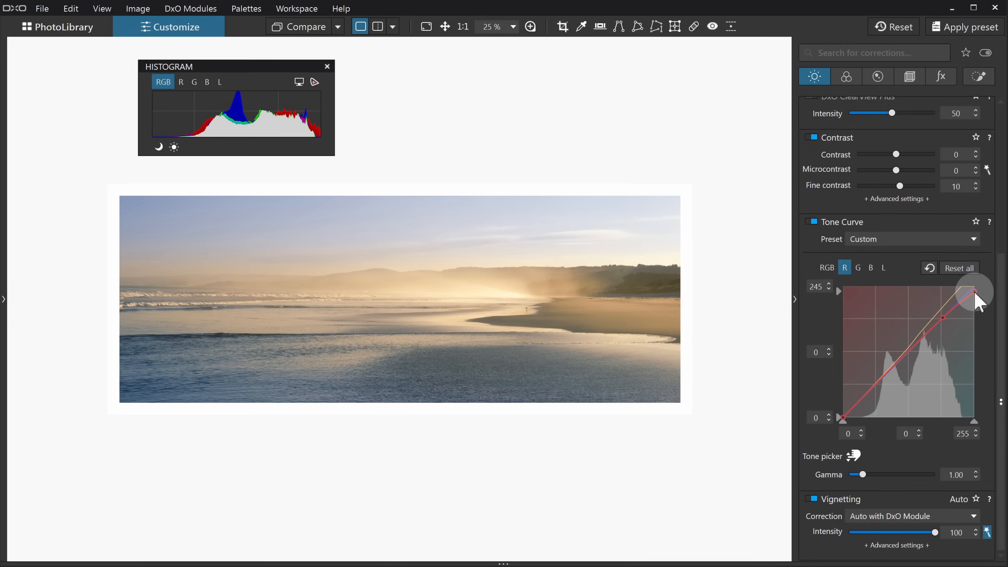
left_click(884, 268)
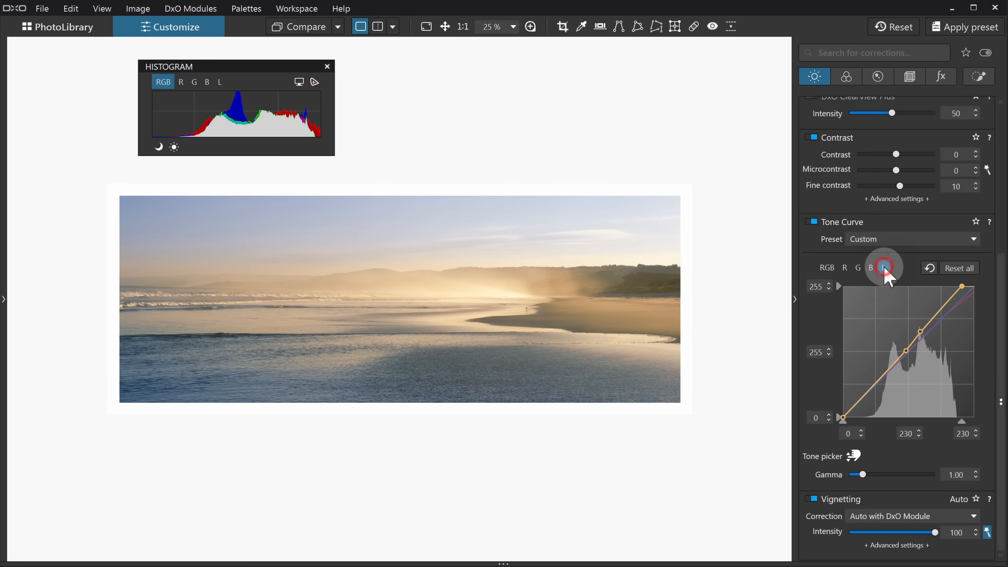
left_click(884, 267)
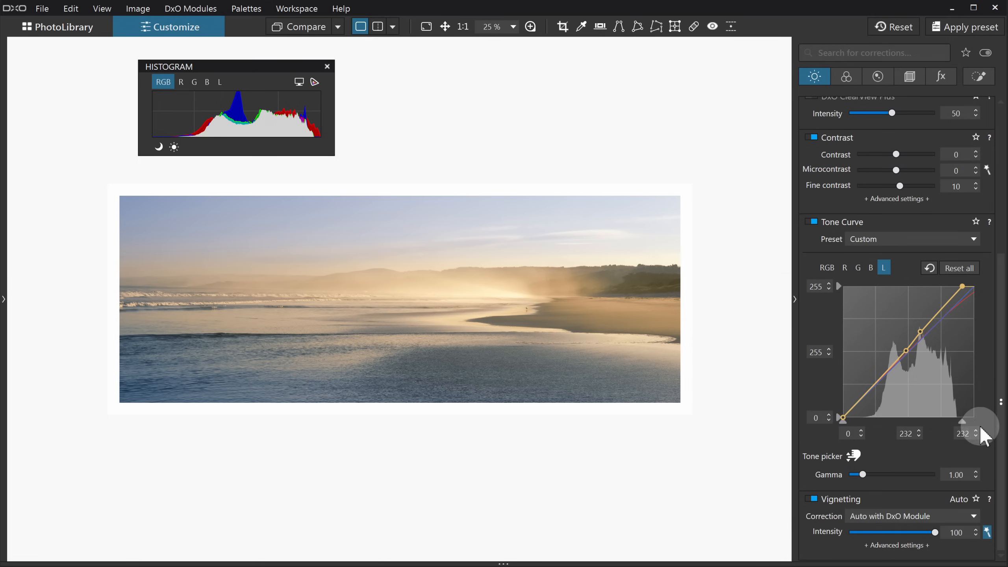
mouse_move(980, 328)
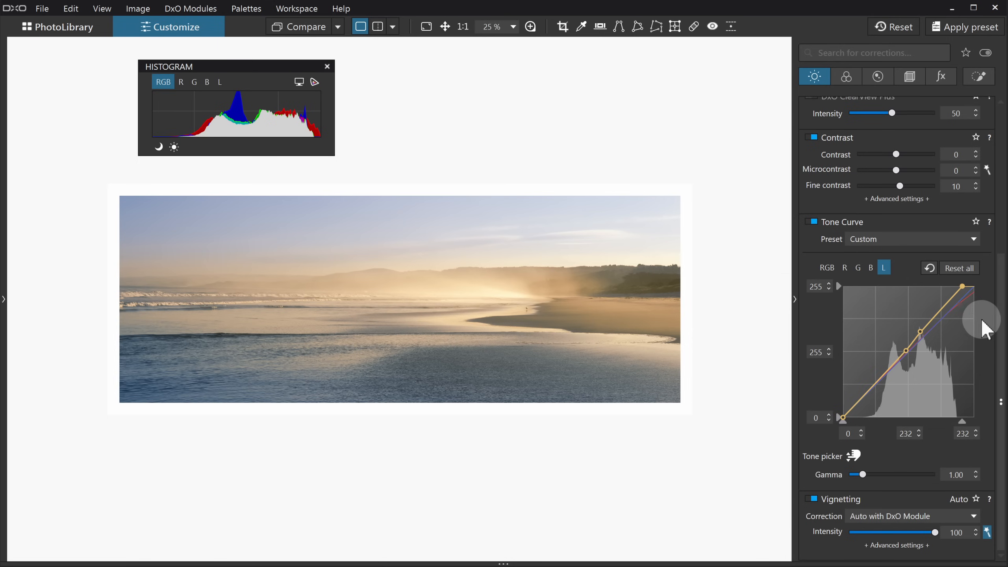
mouse_move(989, 324)
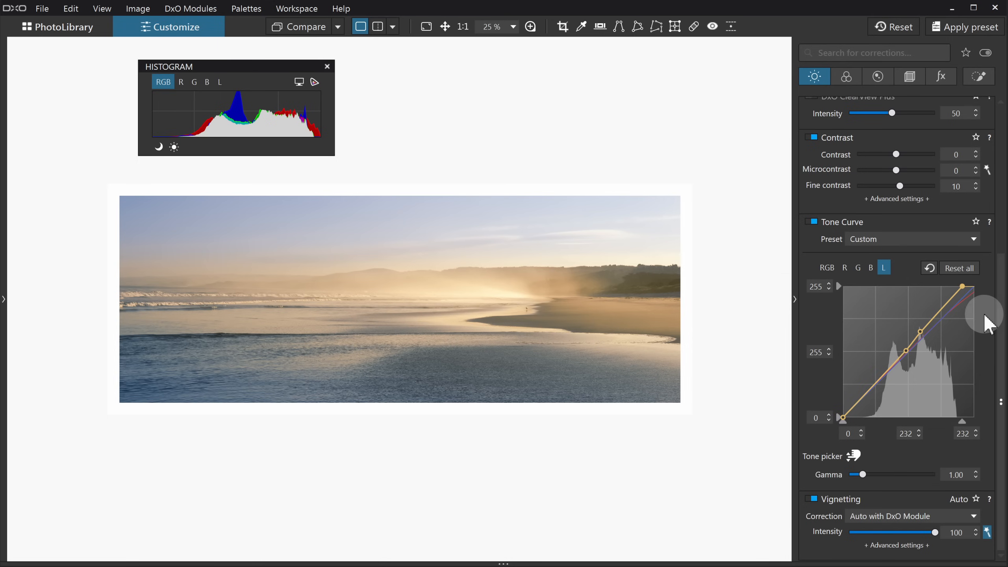
left_click(844, 268)
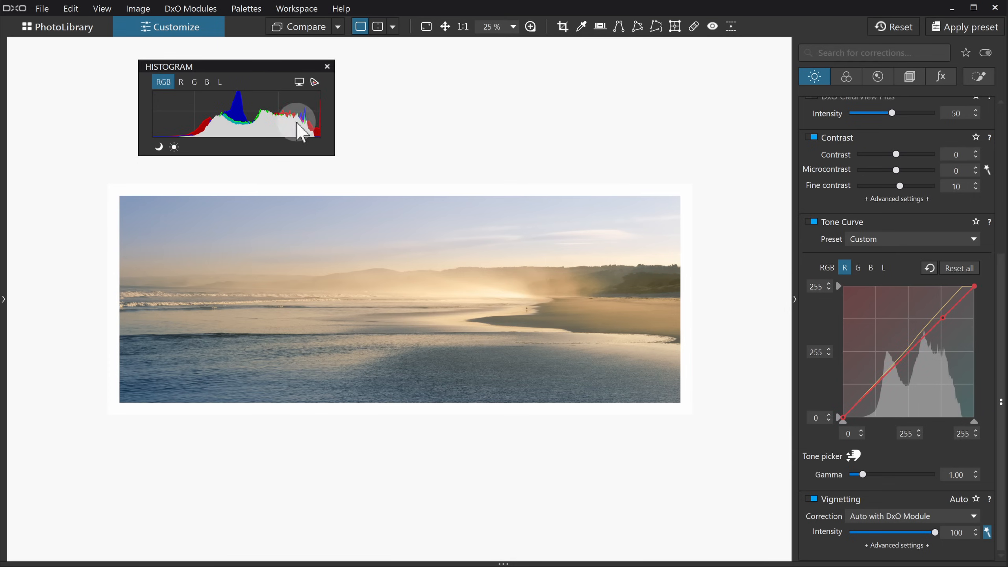
mouse_move(331, 121)
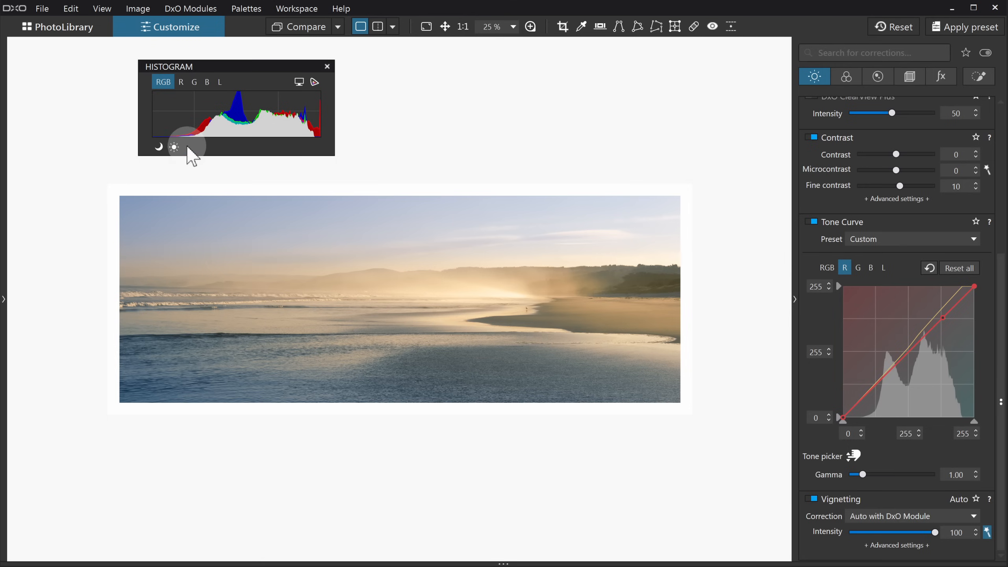
Turn on the highlight clipping warning over the beach photo.
left_click(173, 147)
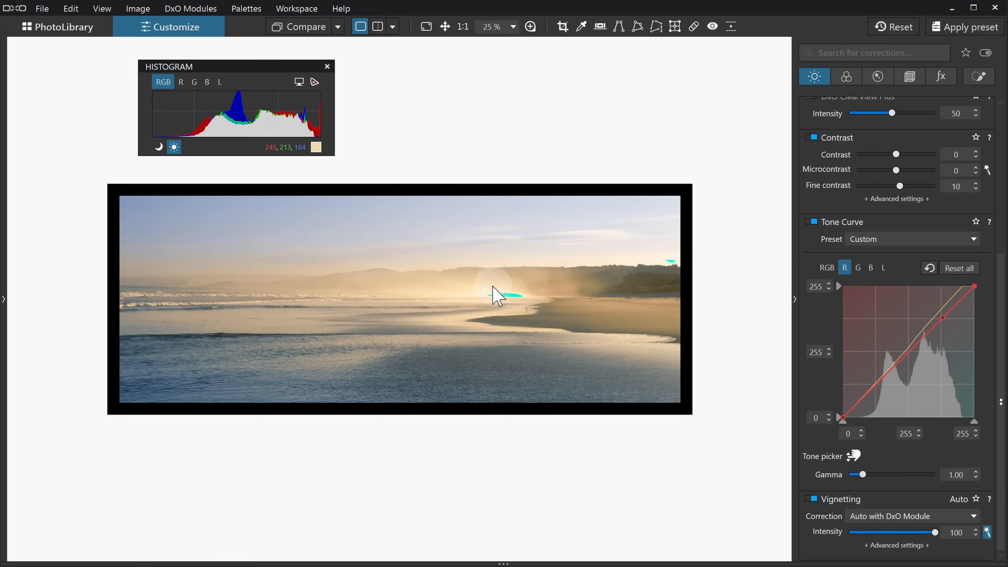
mouse_move(511, 301)
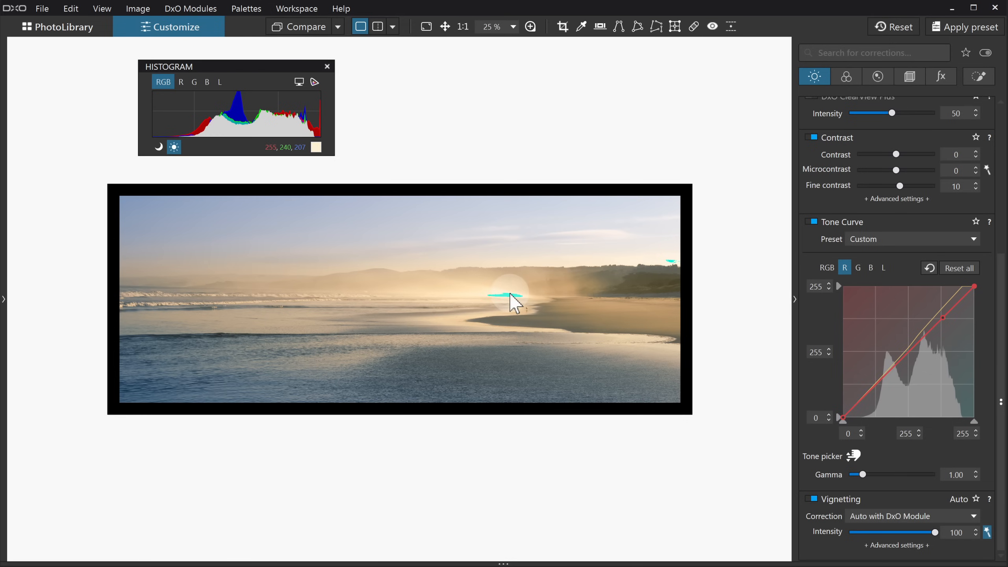
mouse_move(270, 135)
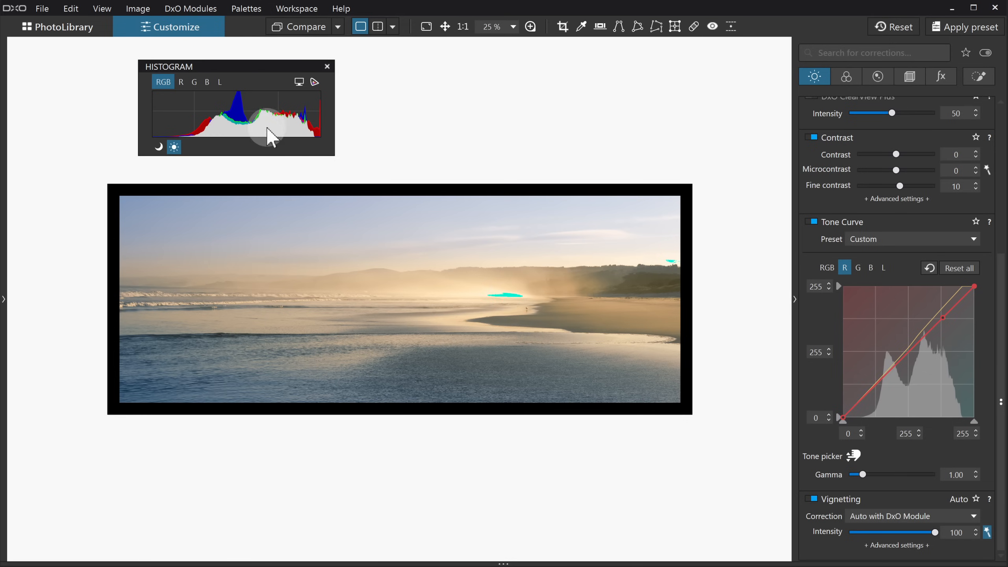
mouse_move(236, 151)
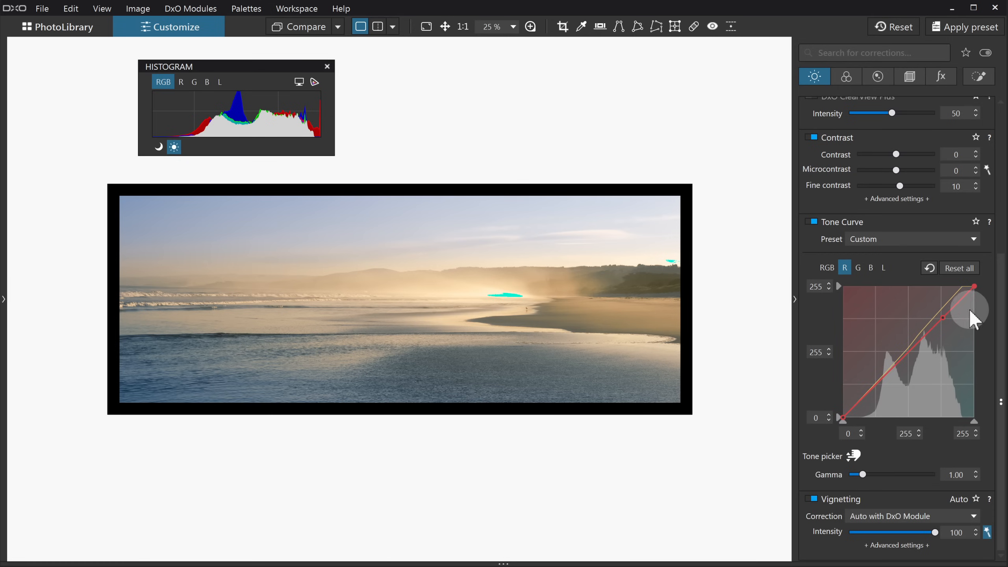
mouse_move(649, 193)
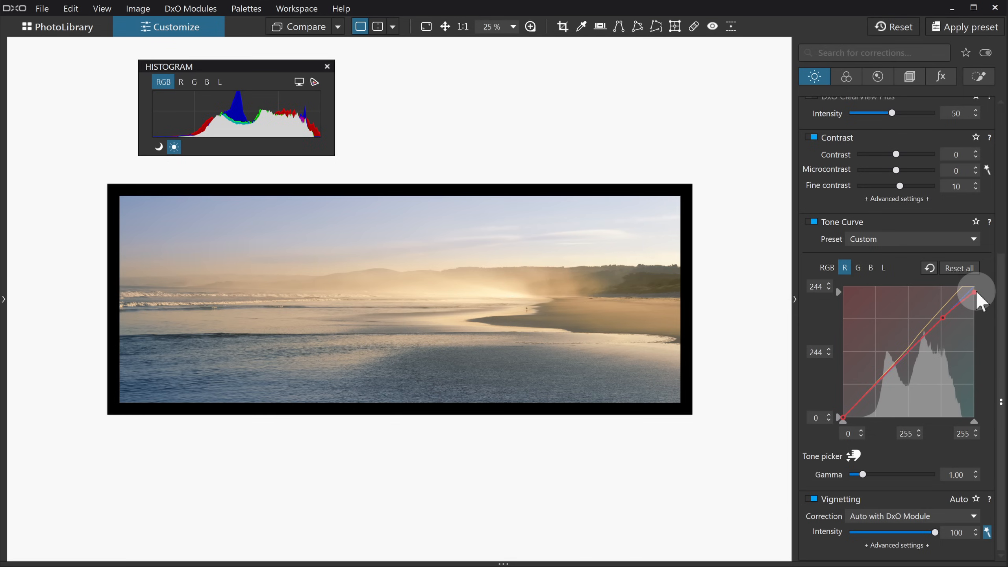
mouse_move(975, 321)
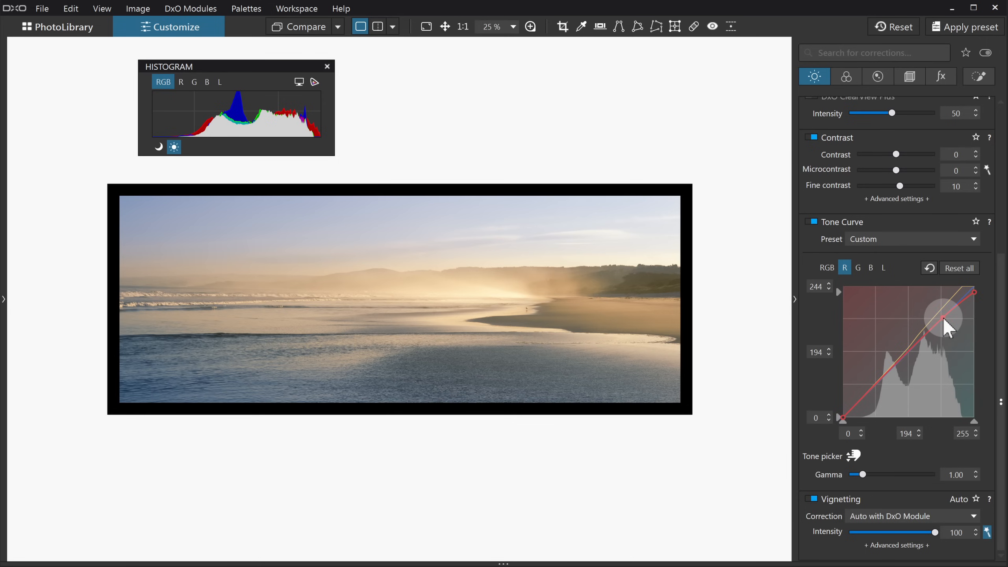
key("Delete")
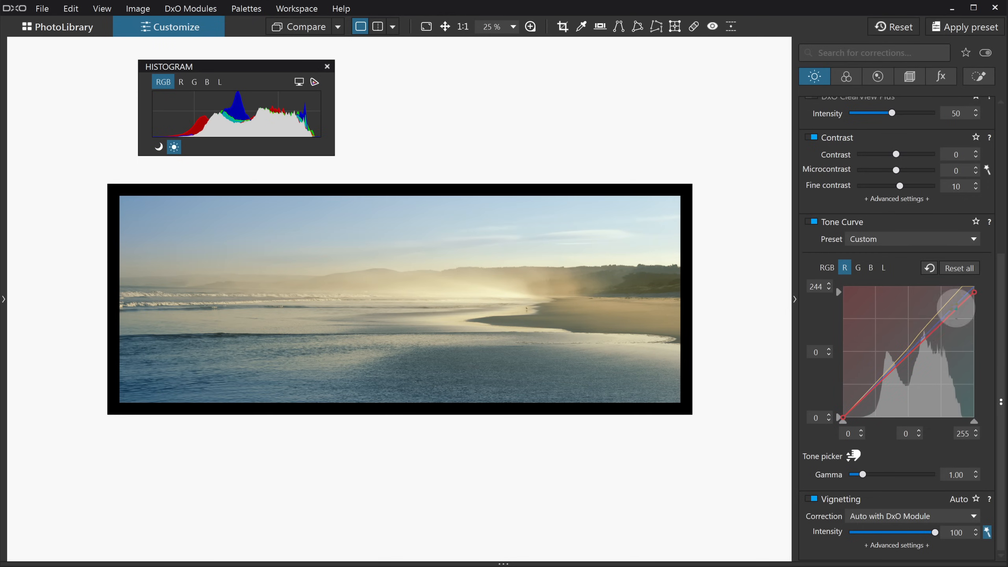
mouse_move(954, 318)
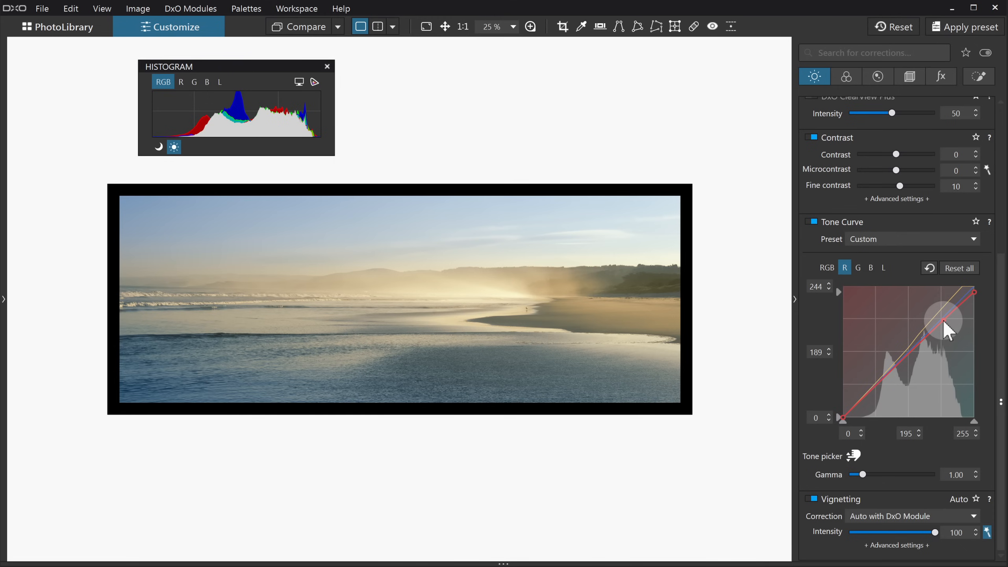
mouse_move(816, 370)
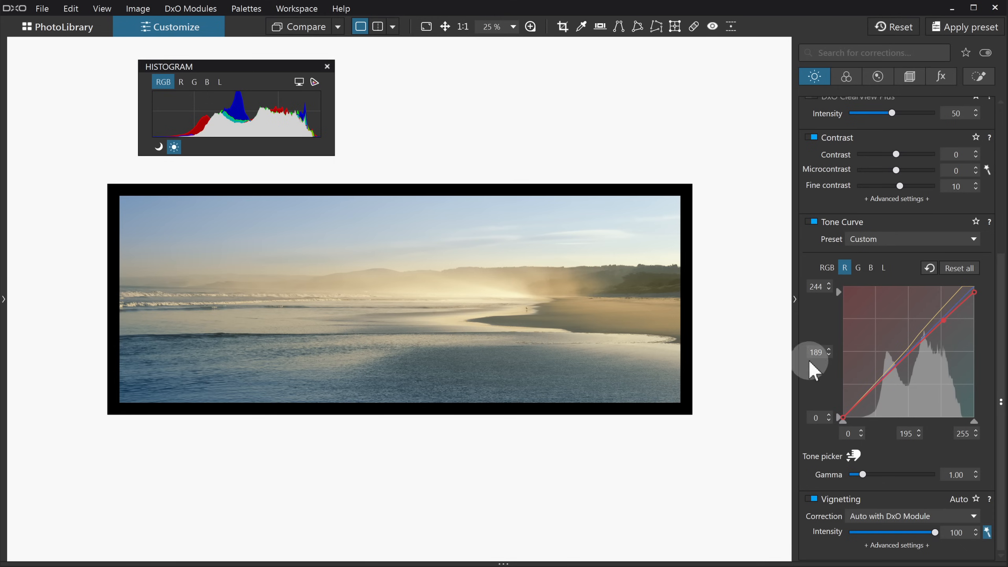
mouse_move(831, 363)
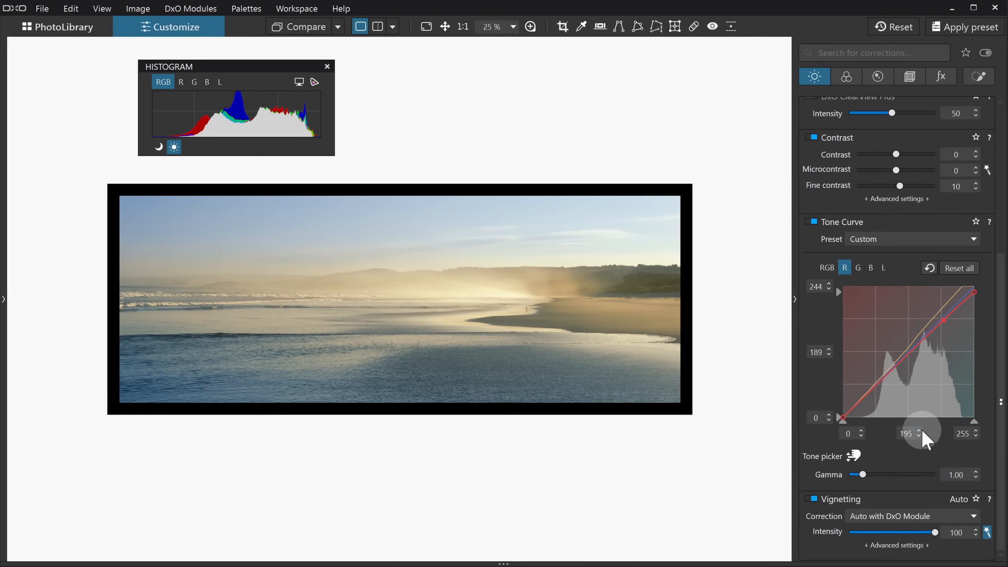
mouse_move(913, 420)
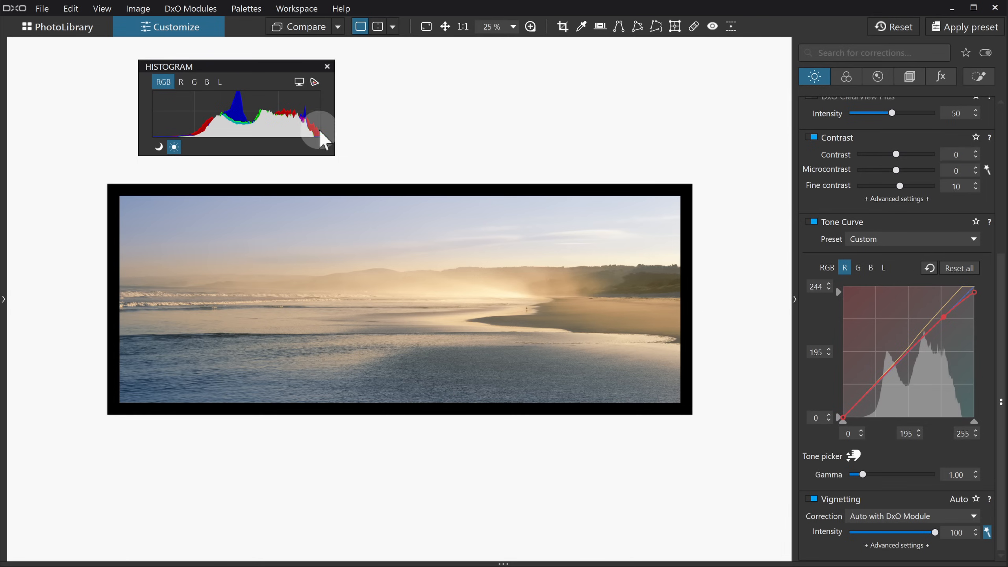
mouse_move(311, 135)
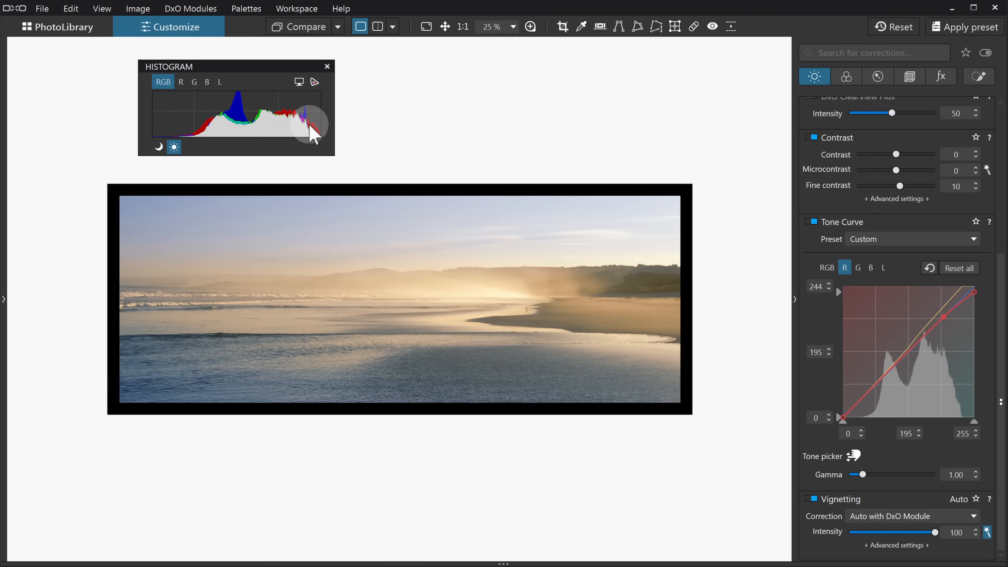
mouse_move(322, 140)
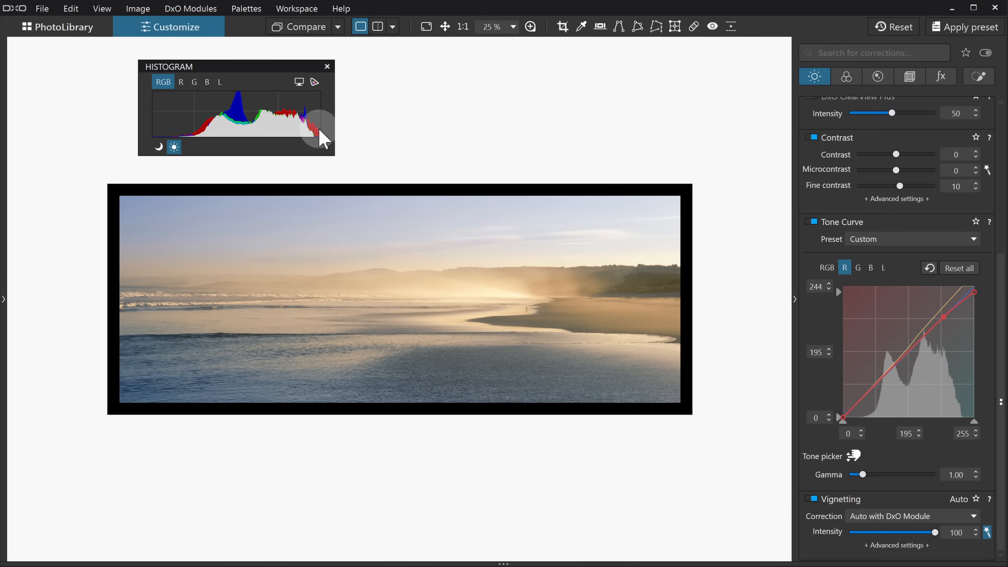
mouse_move(435, 120)
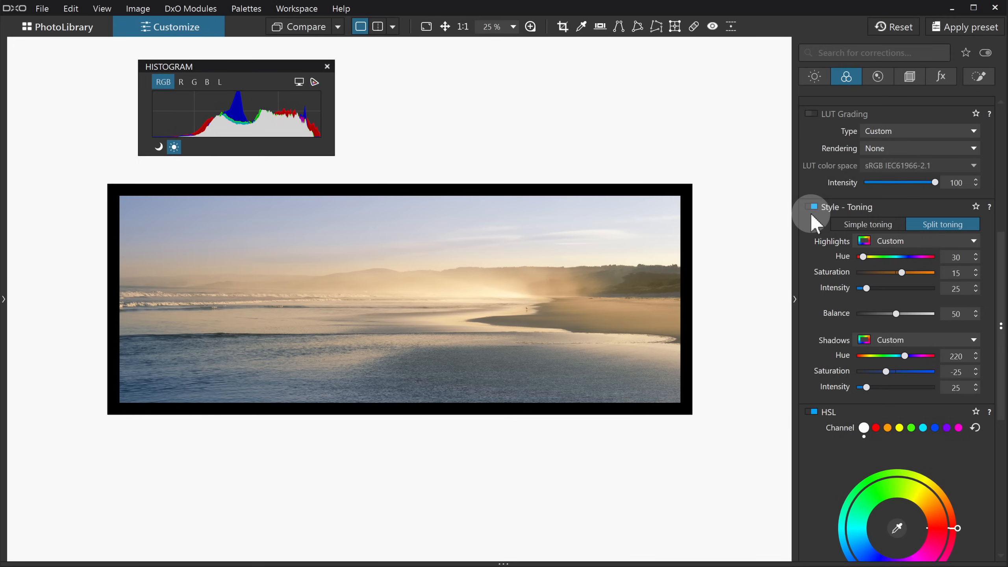
mouse_move(812, 222)
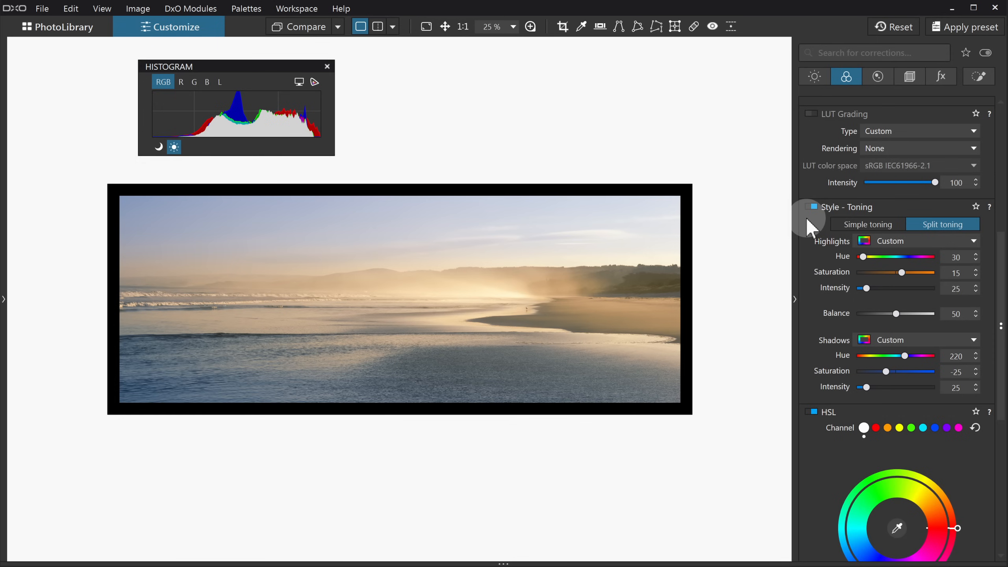
mouse_move(807, 282)
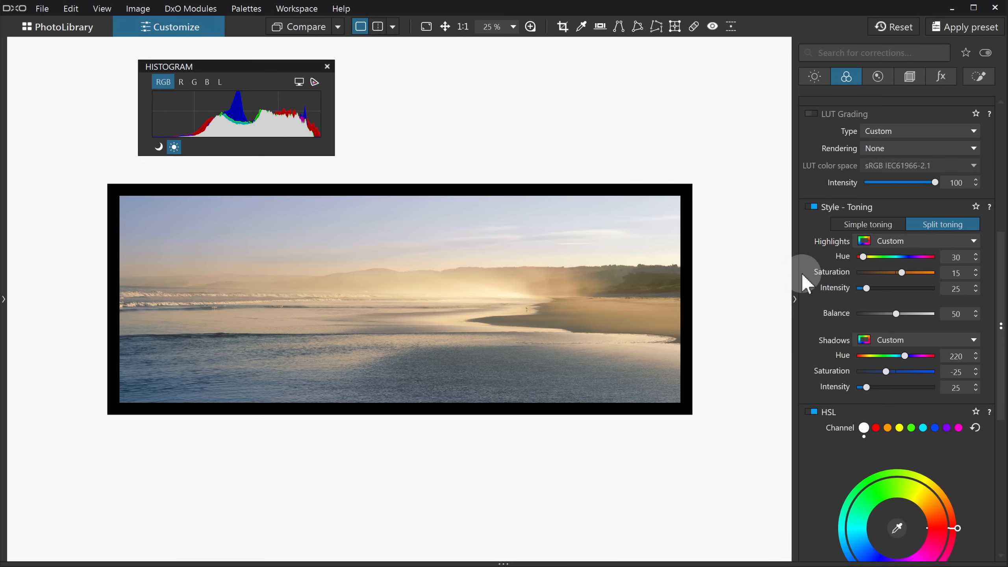
mouse_move(819, 352)
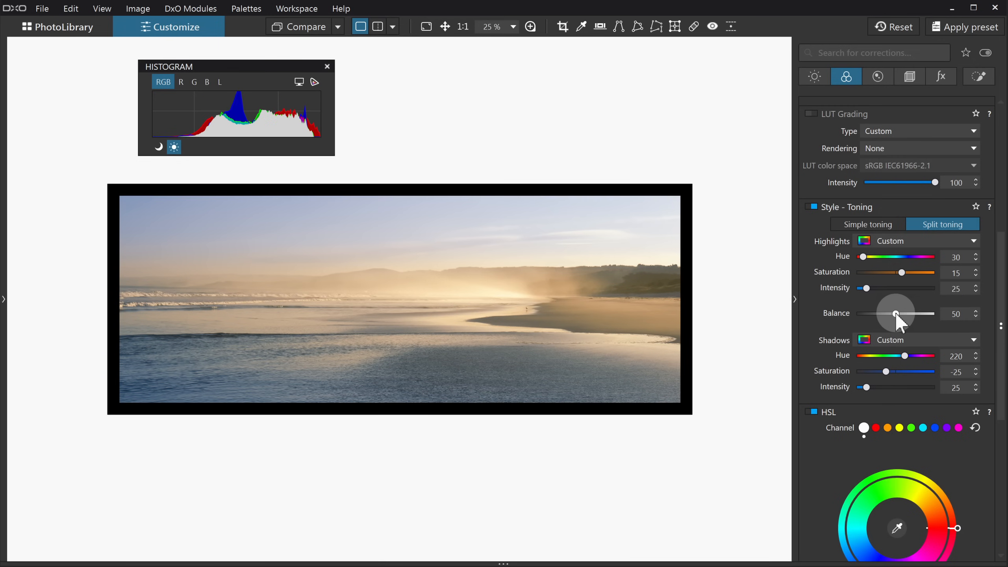
mouse_move(815, 261)
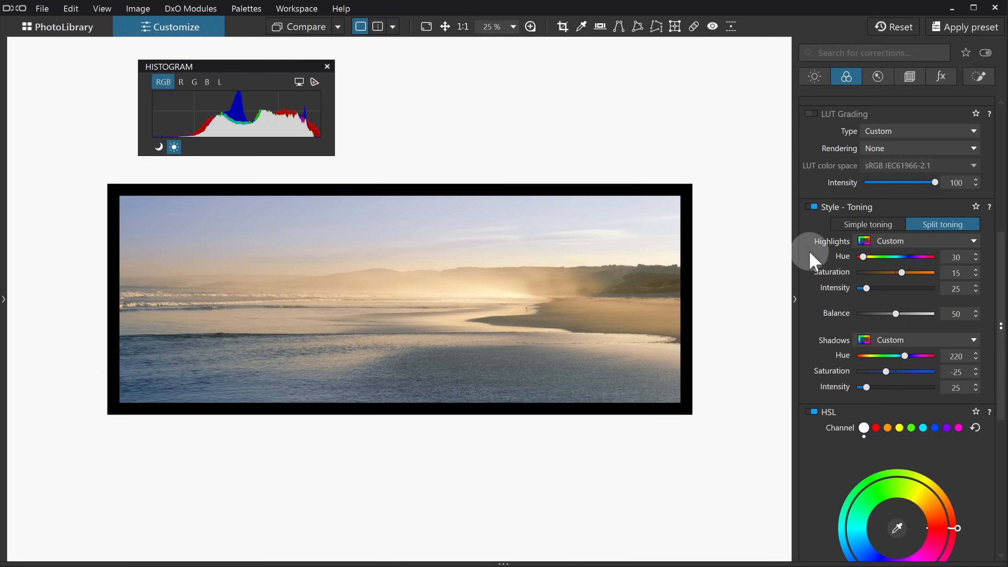
Keep the Custom highlight toning preset and toggle split toning off and on to compare.
left_click(974, 240)
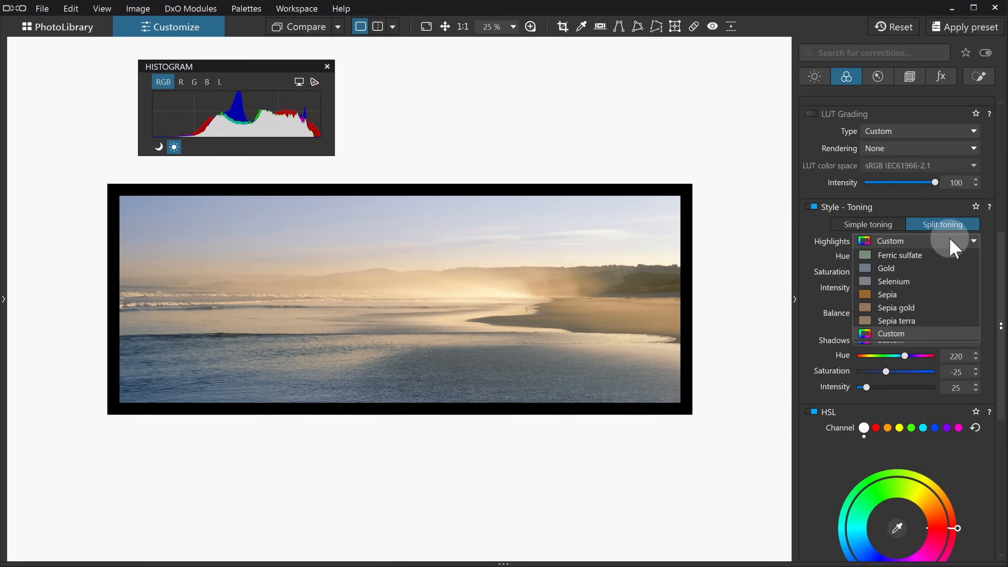
mouse_move(900, 241)
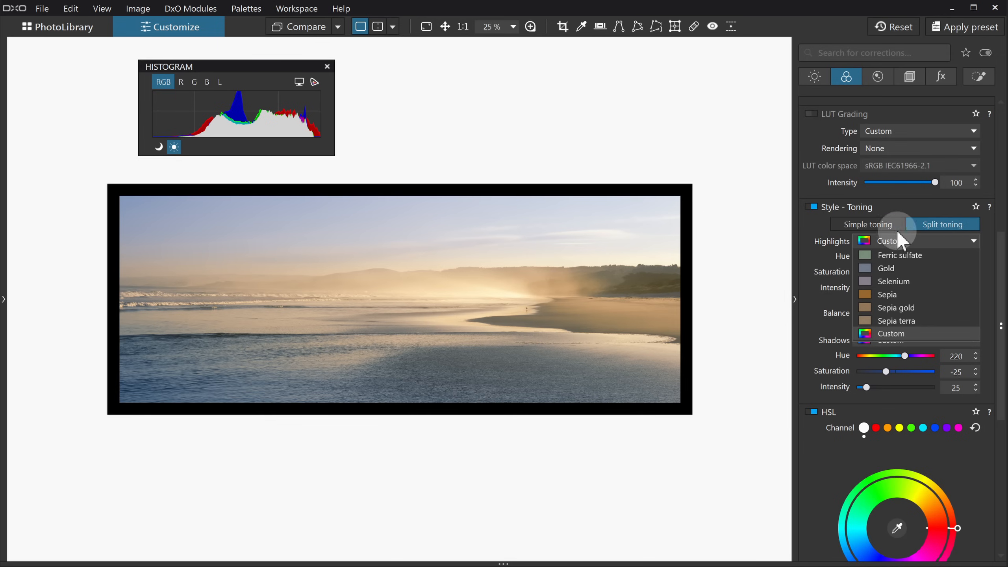
left_click(891, 333)
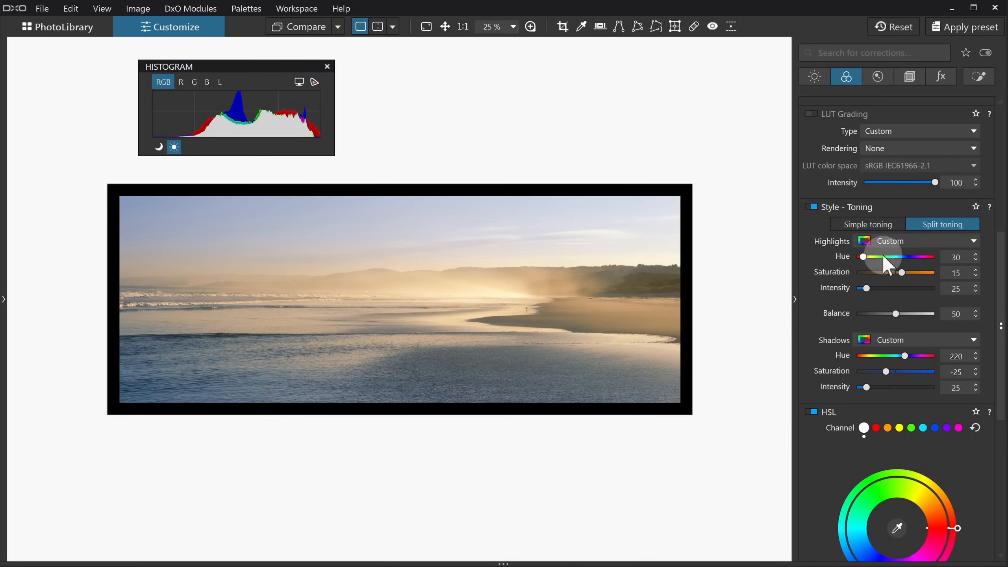
mouse_move(838, 277)
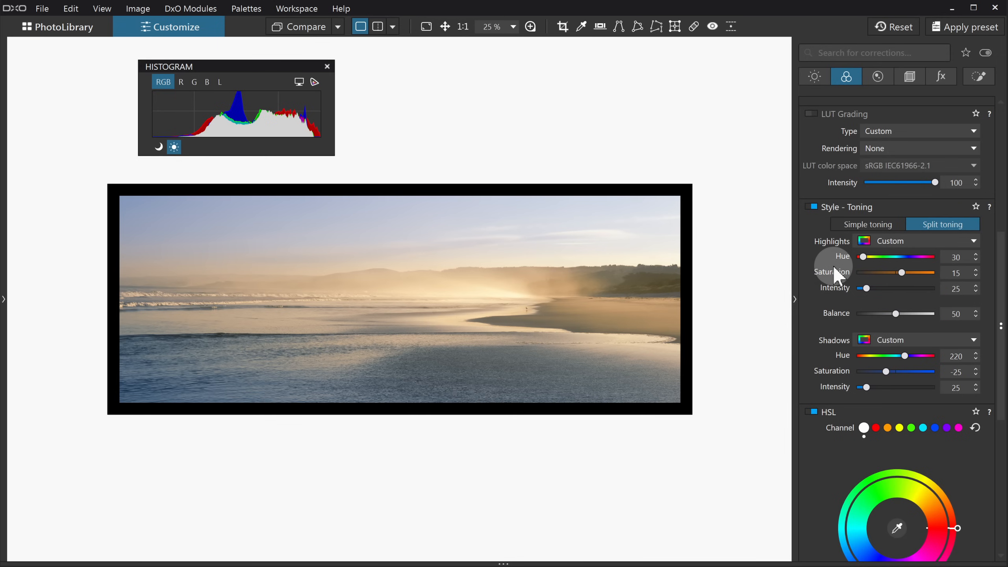
mouse_move(839, 286)
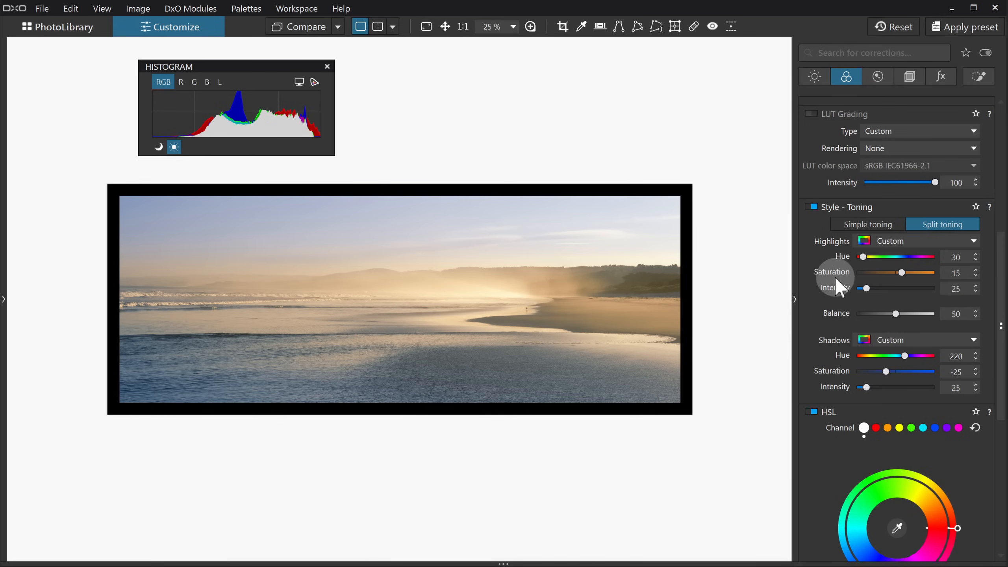
mouse_move(845, 299)
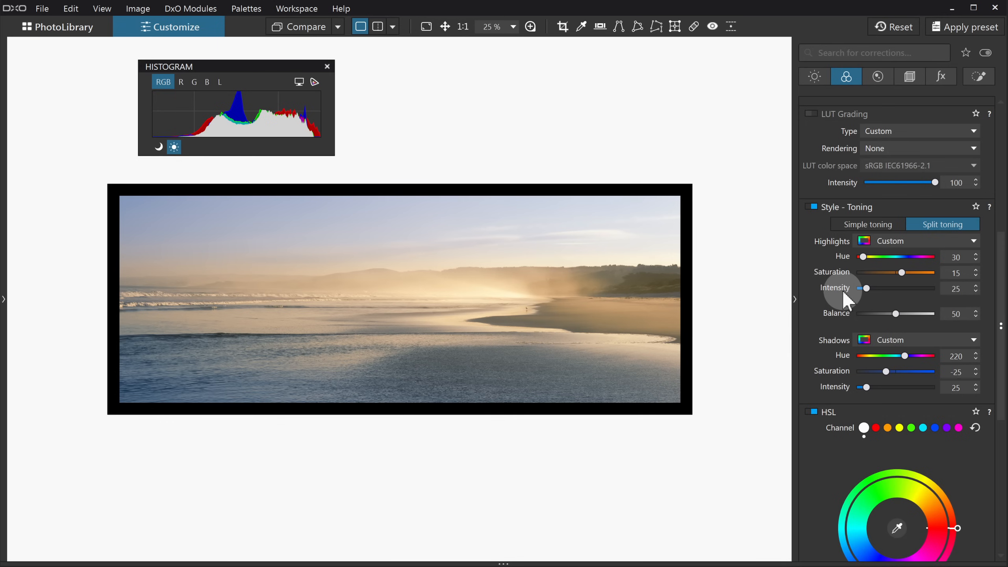
mouse_move(866, 288)
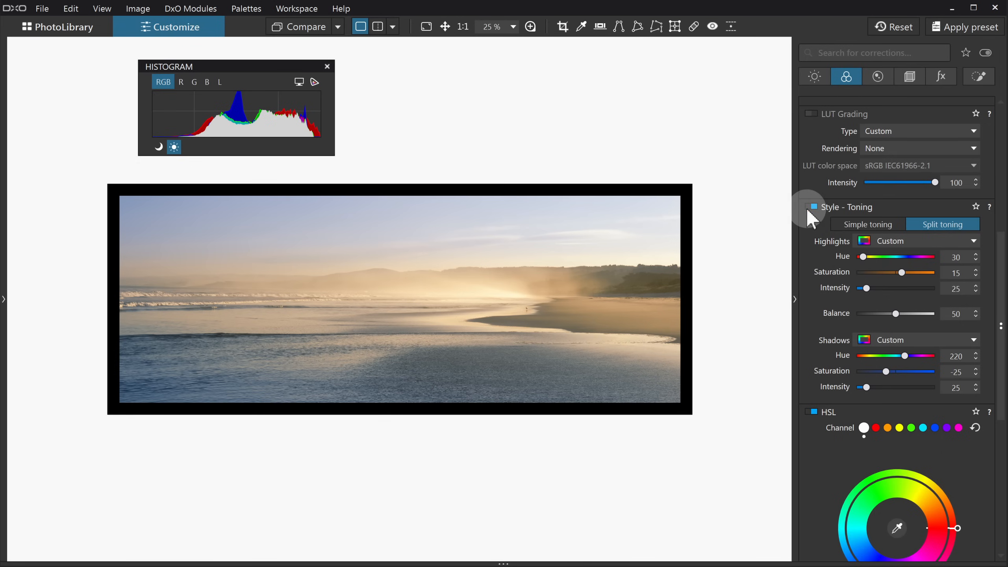
left_click(811, 206)
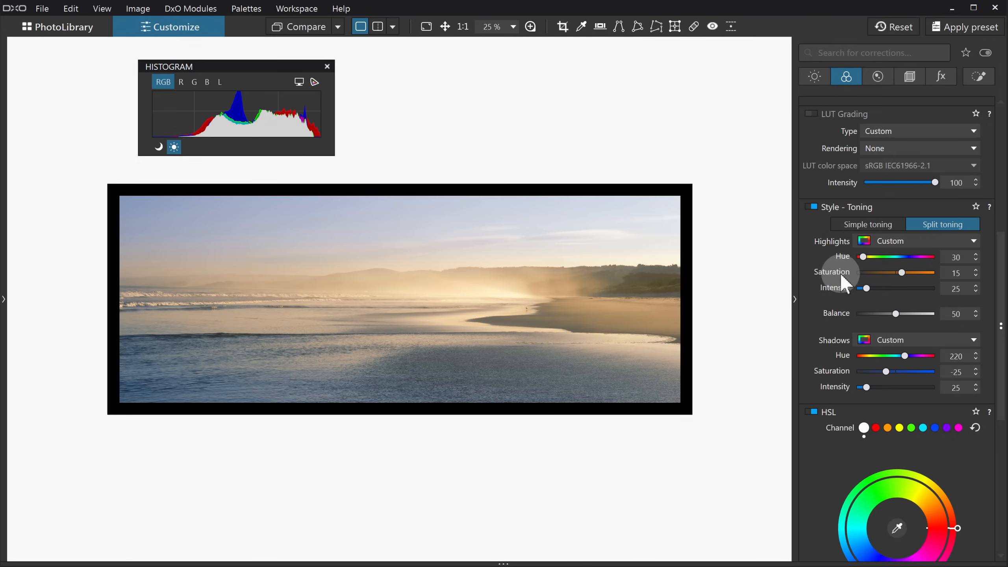
mouse_move(834, 341)
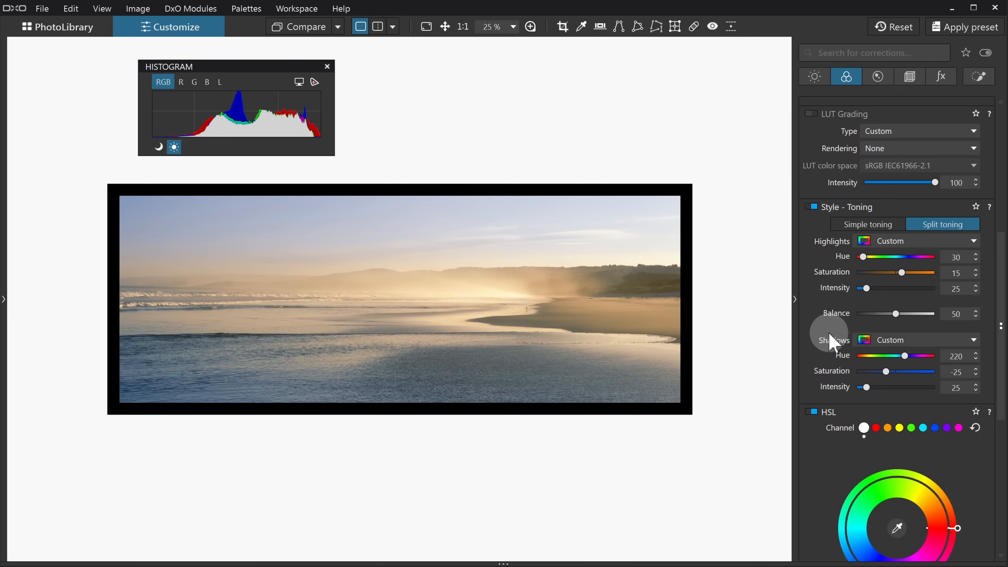
mouse_move(834, 379)
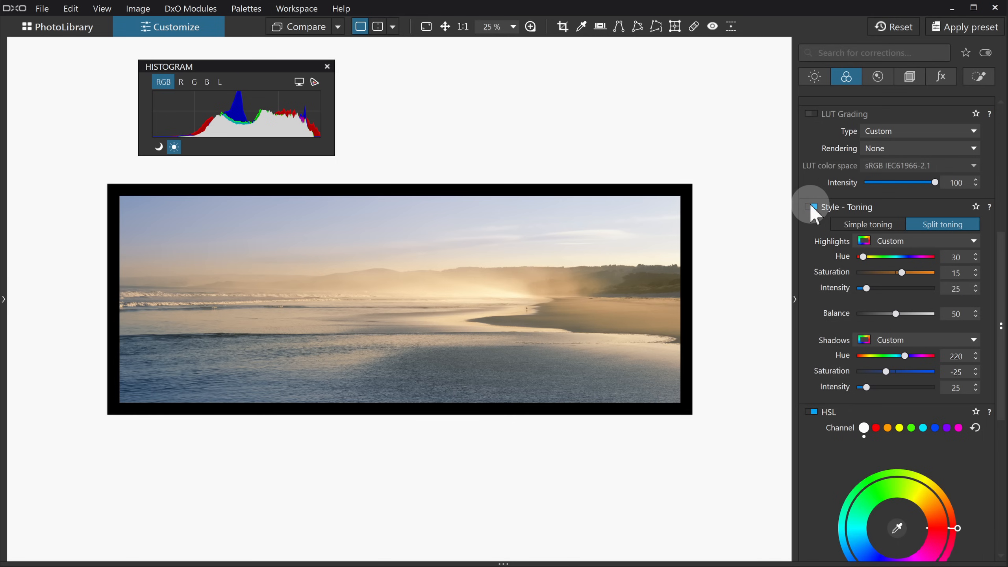
left_click(812, 207)
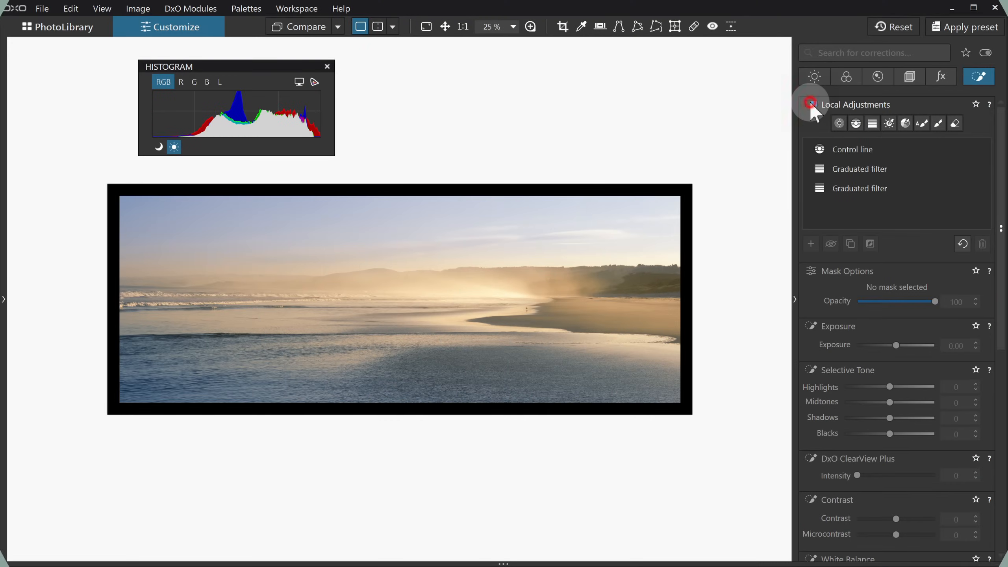
left_click(810, 103)
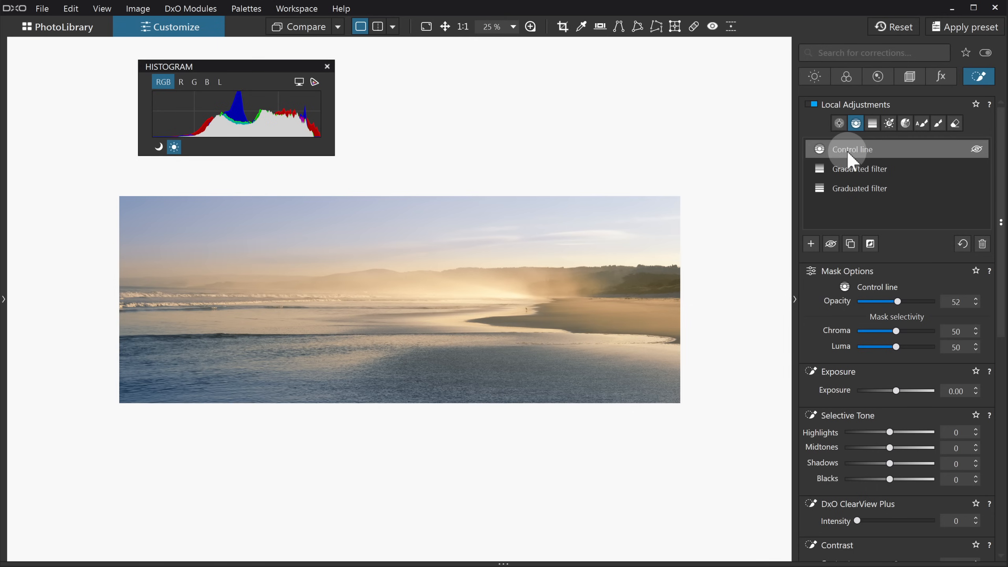
mouse_move(821, 259)
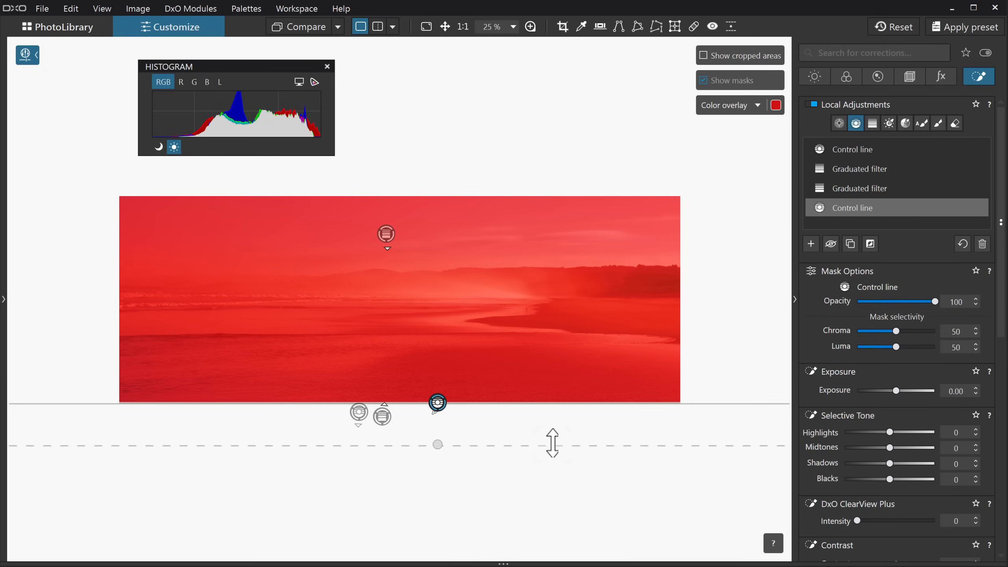
left_click(982, 244)
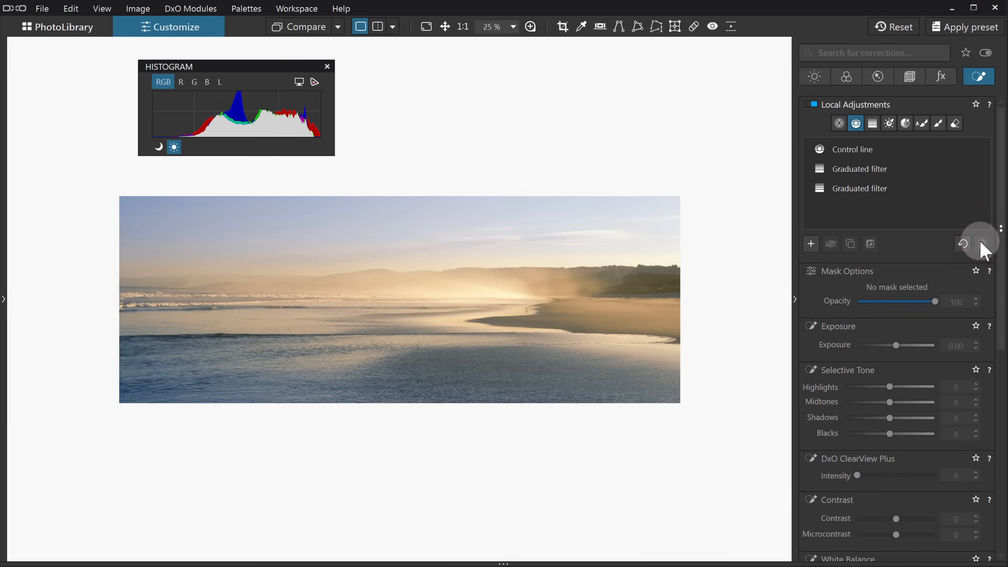
Review the control line's HSL orange (saturation 30, luminance 10) and blue (saturation 10) channels.
left_click(853, 148)
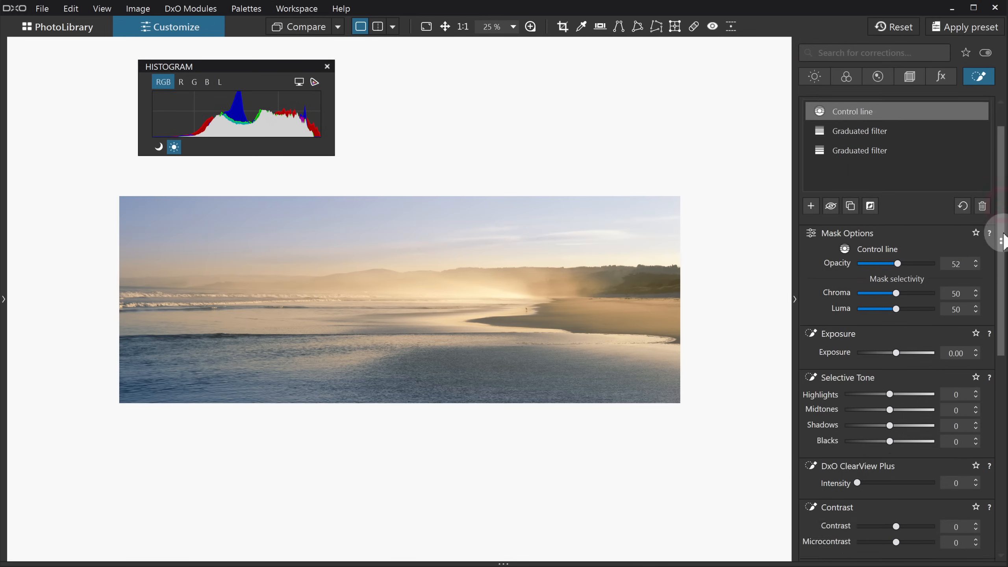
scroll("down", 3)
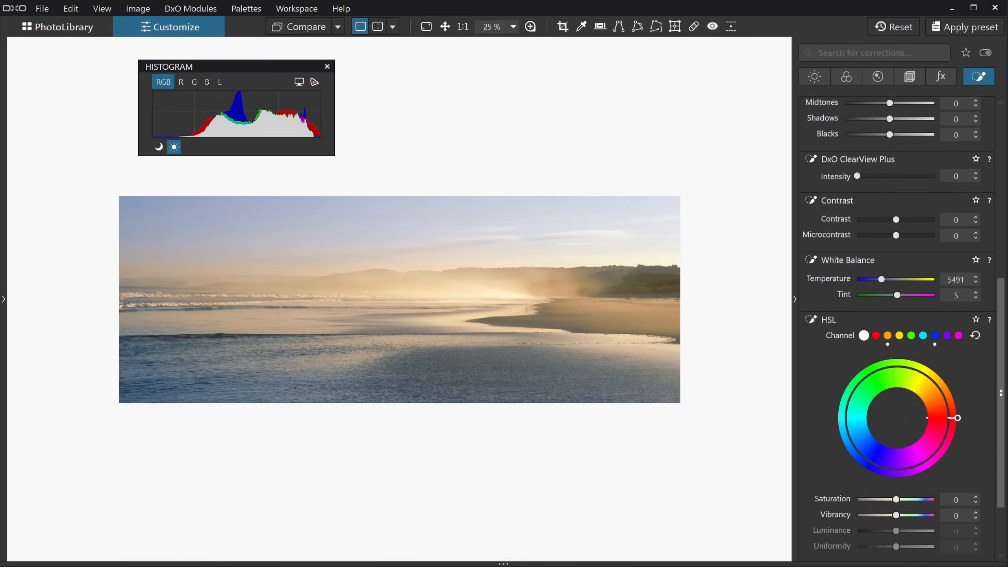
scroll("down", 3)
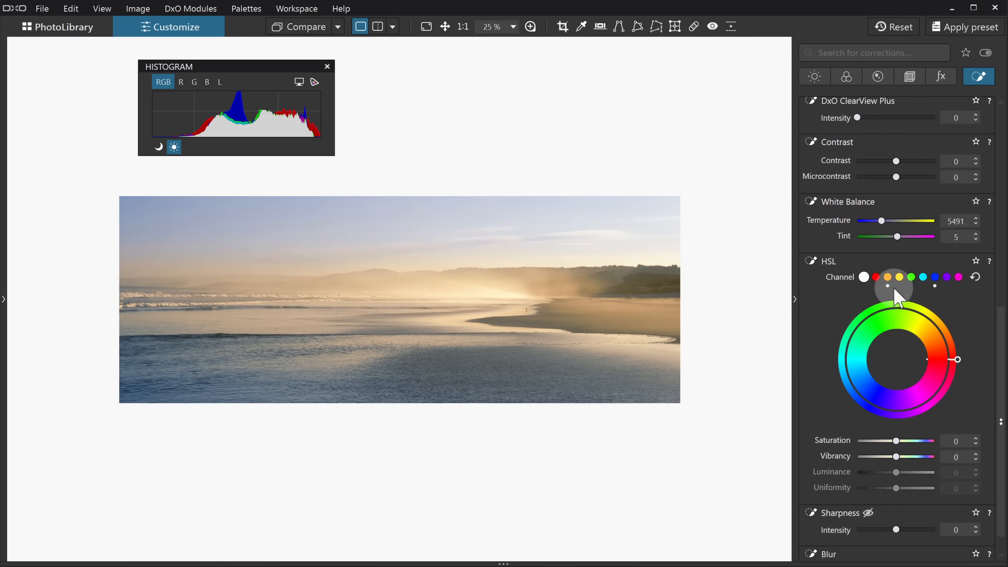
left_click(888, 277)
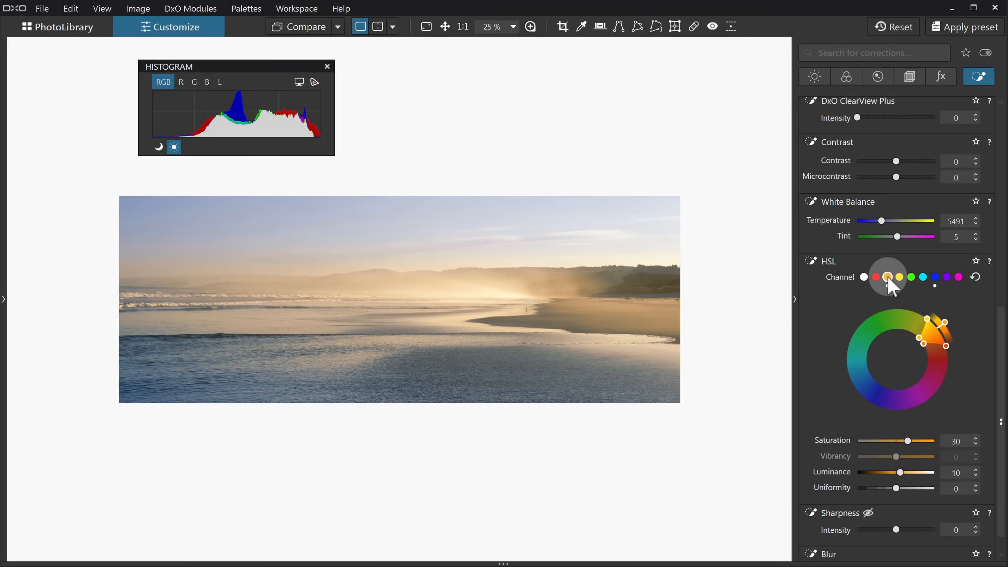
left_click(935, 277)
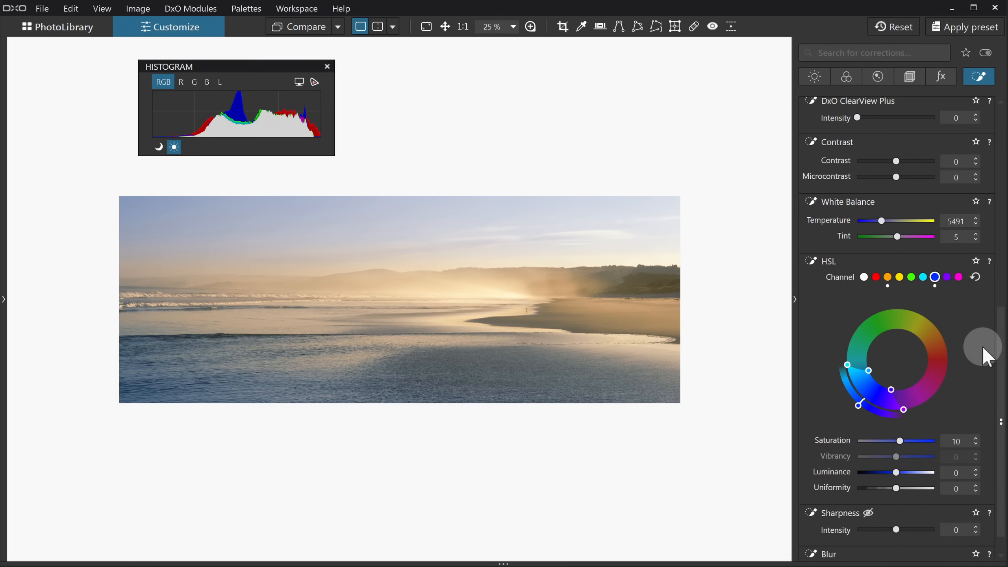
scroll("up", 3)
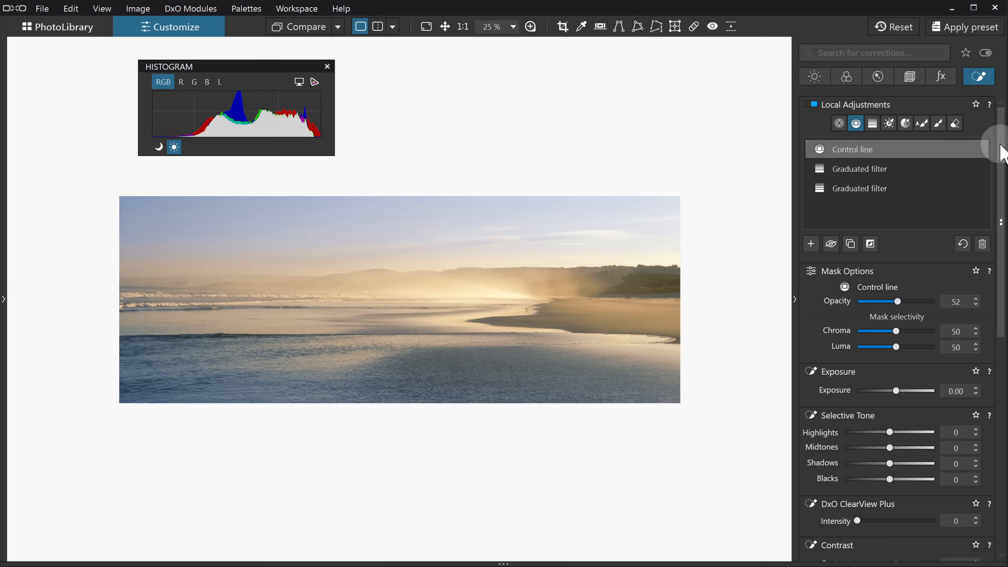
mouse_move(907, 311)
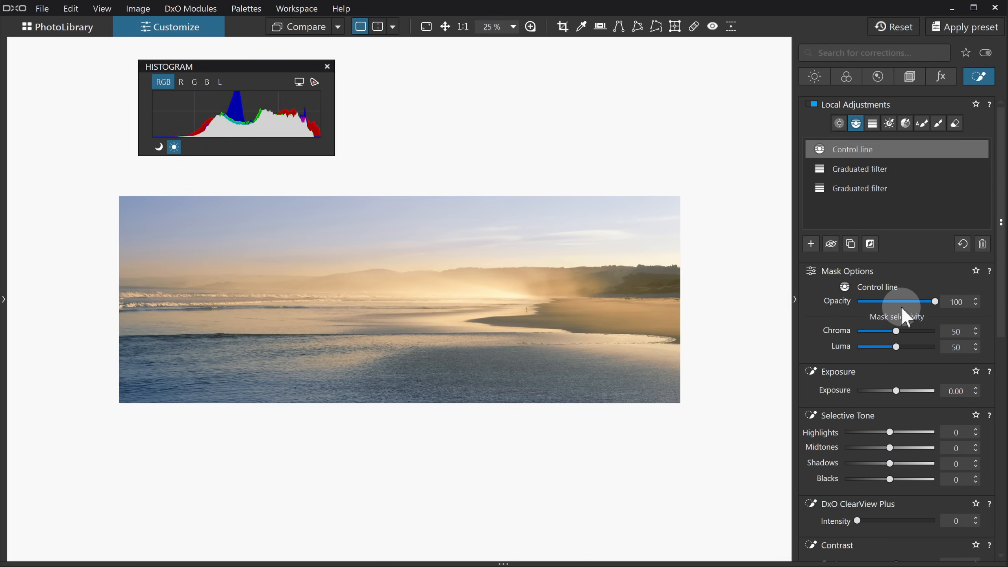
mouse_move(936, 312)
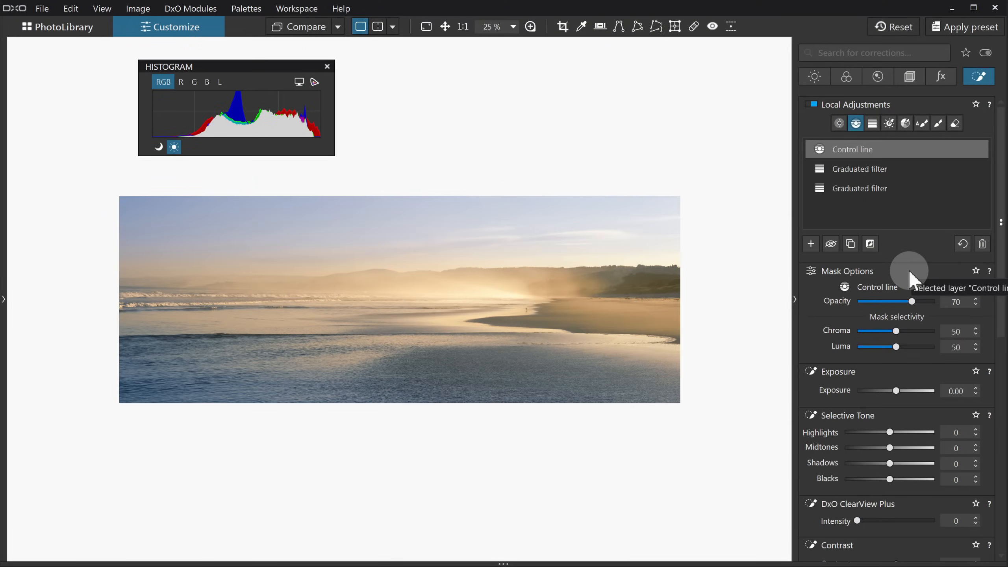
Select the second graduated filter and scroll to its White Balance 4306, tint -26.
left_click(859, 188)
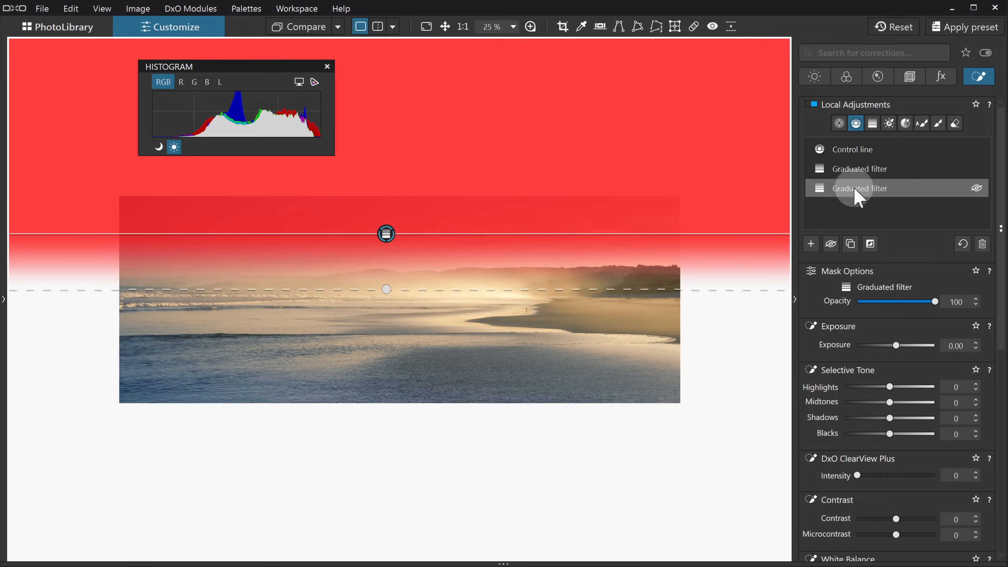
left_click(976, 188)
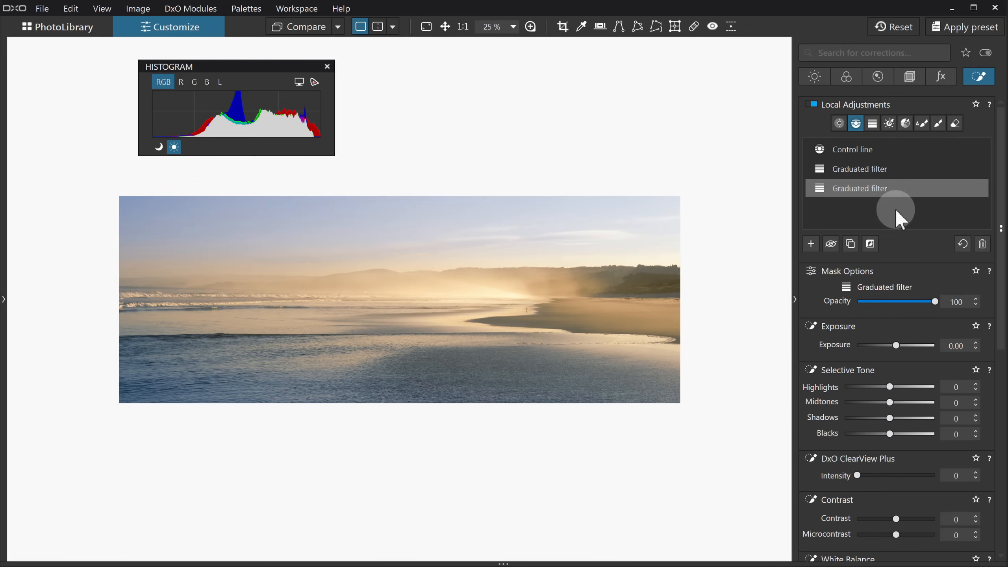
mouse_move(916, 253)
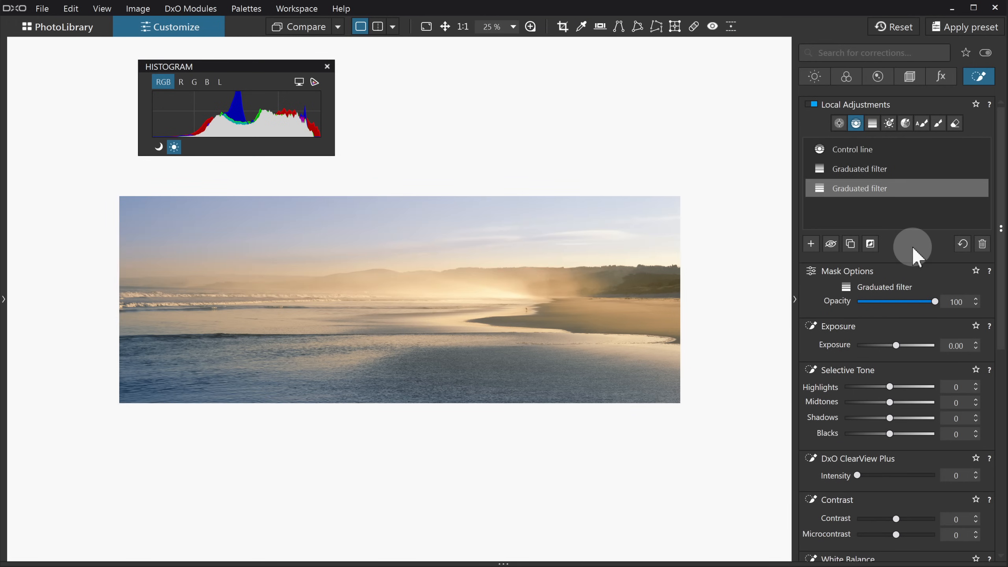
left_click(831, 243)
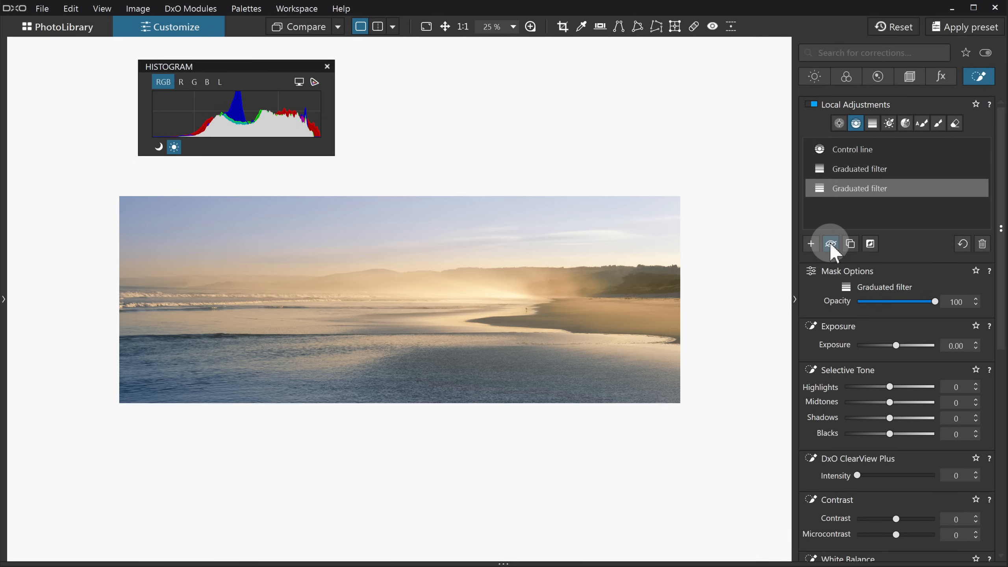
mouse_move(1003, 276)
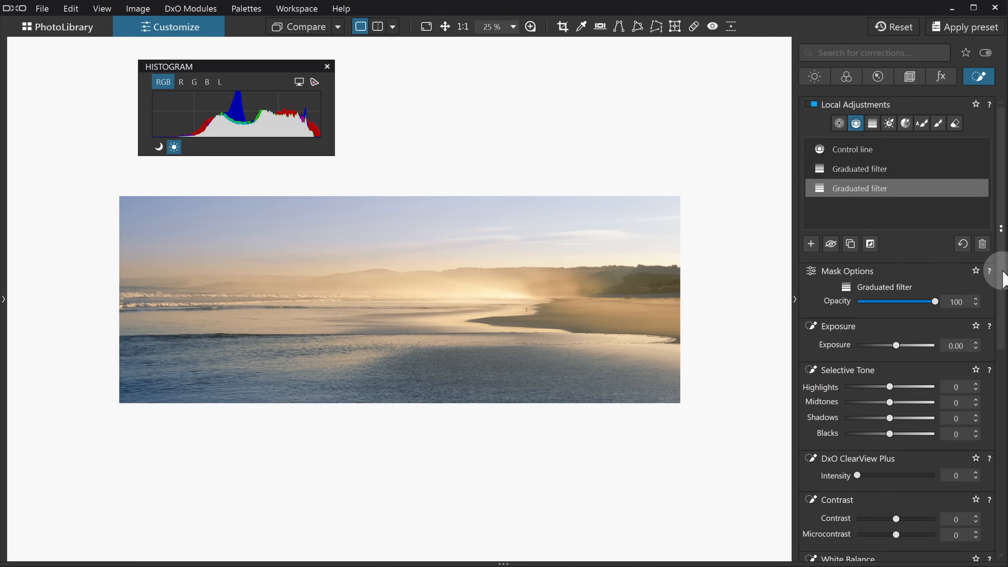
scroll("down", 3)
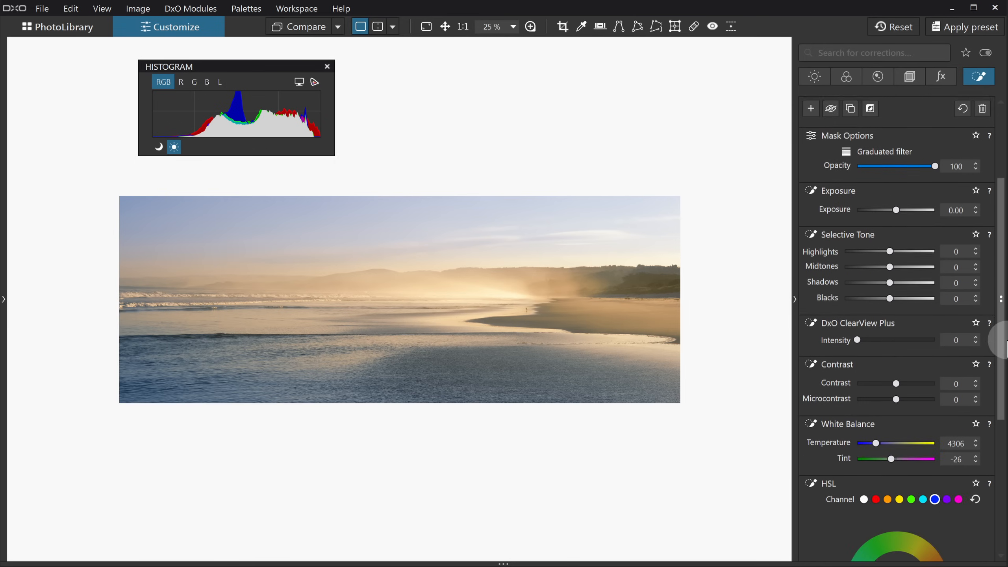
scroll("down", 3)
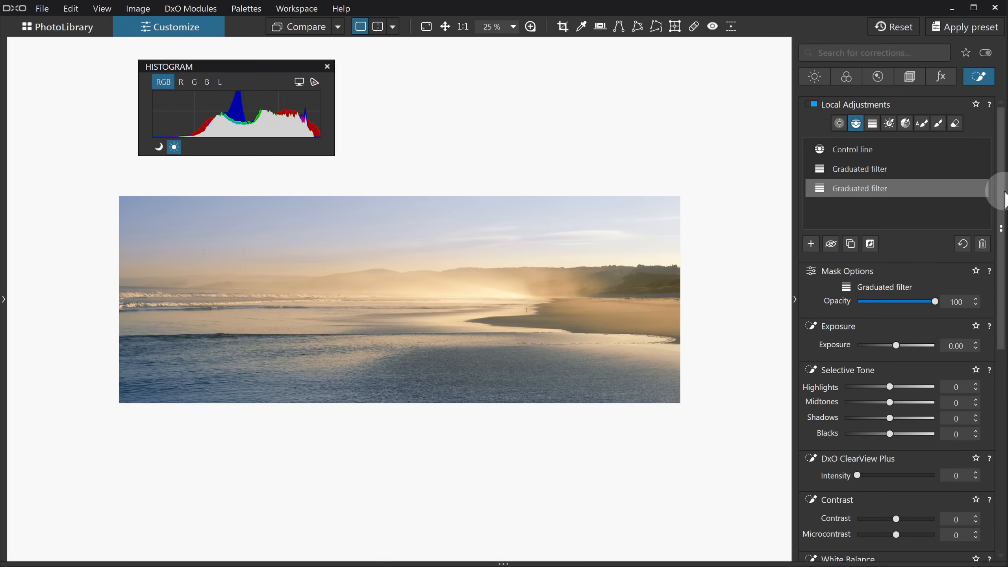
mouse_move(896, 255)
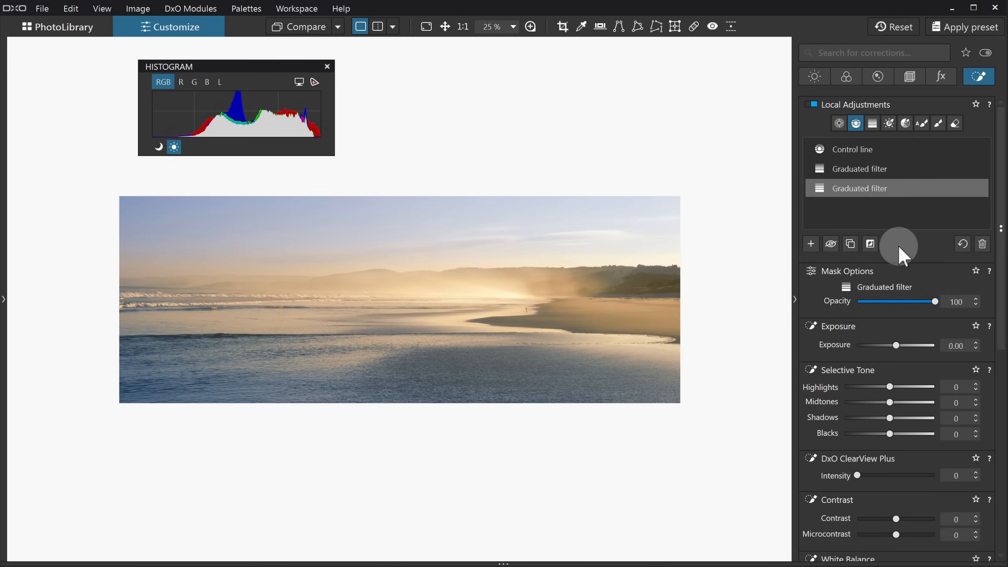
mouse_move(900, 247)
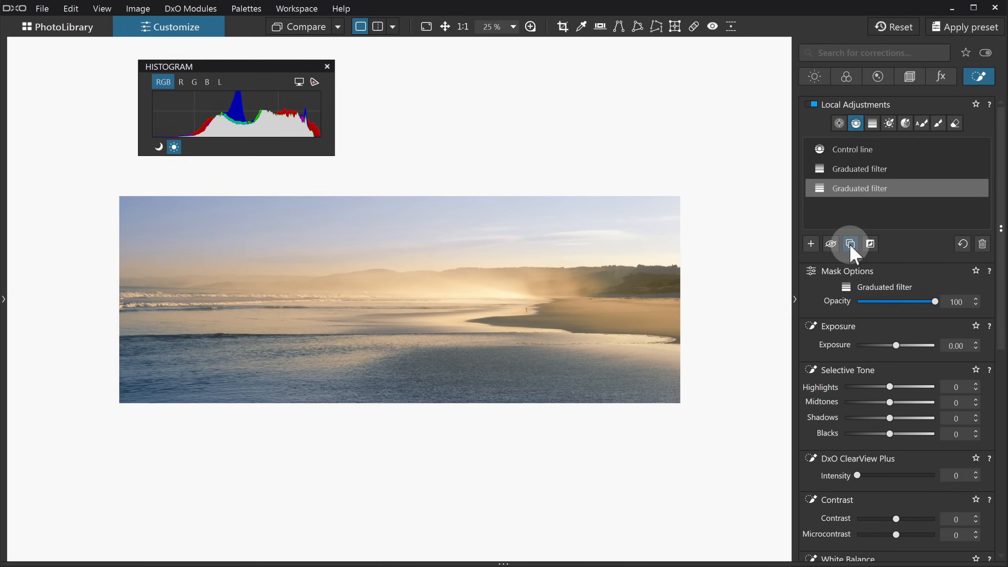
left_click(849, 243)
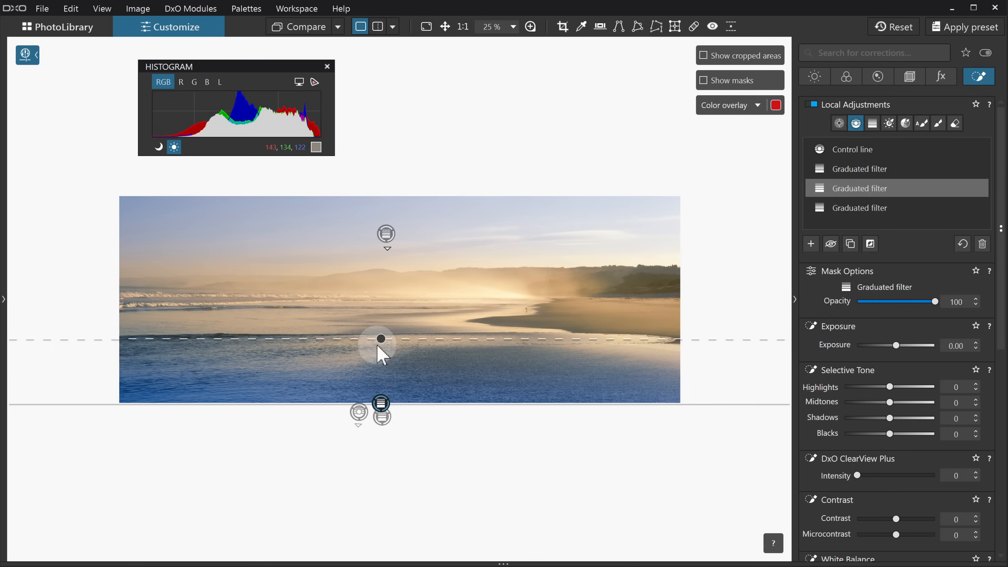
mouse_move(380, 357)
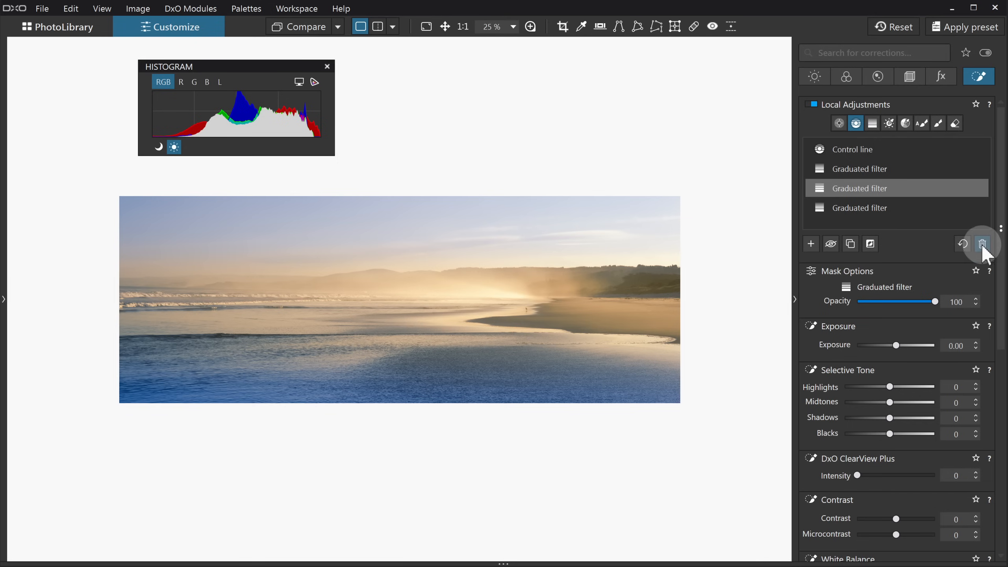
mouse_move(982, 244)
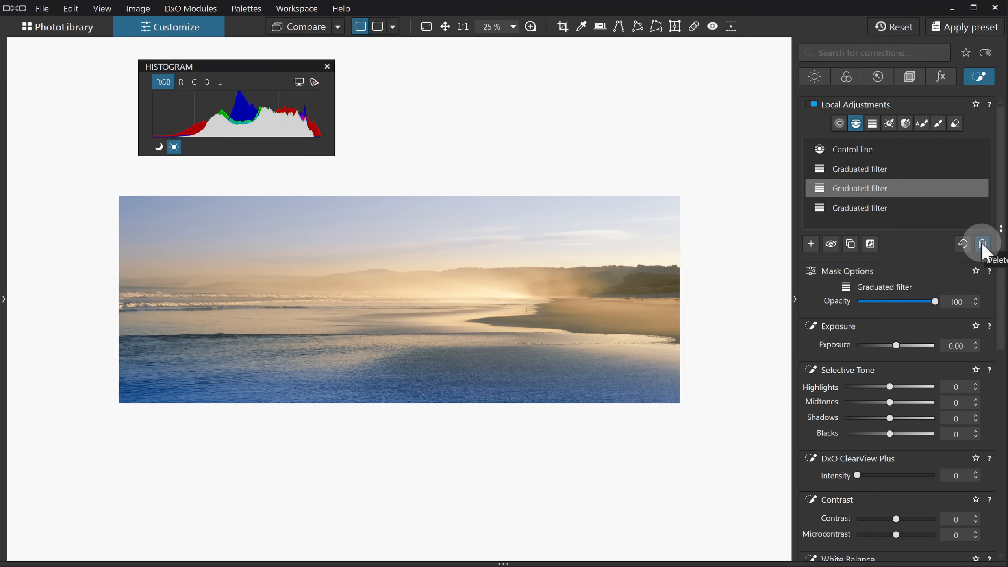
left_click(982, 244)
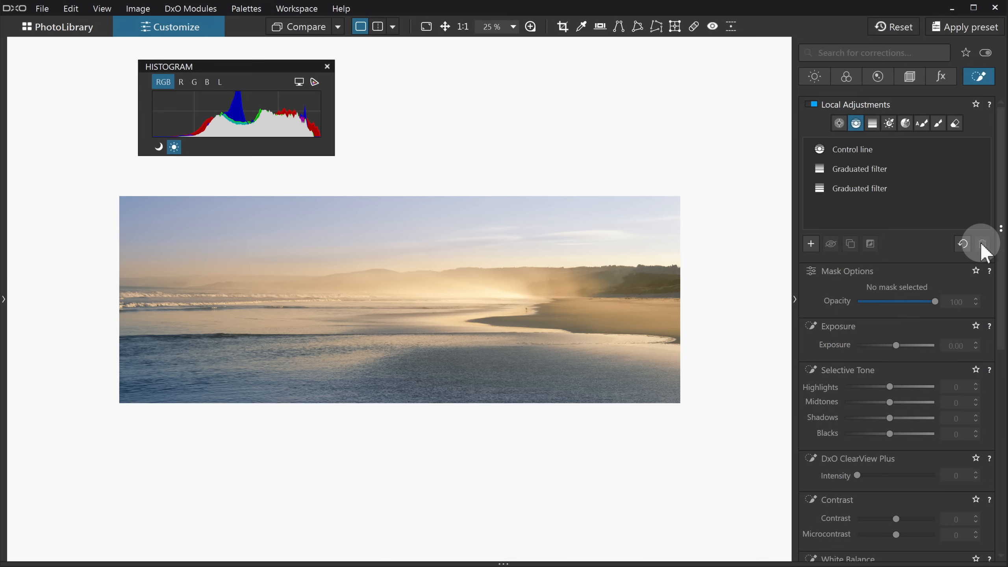
mouse_move(873, 194)
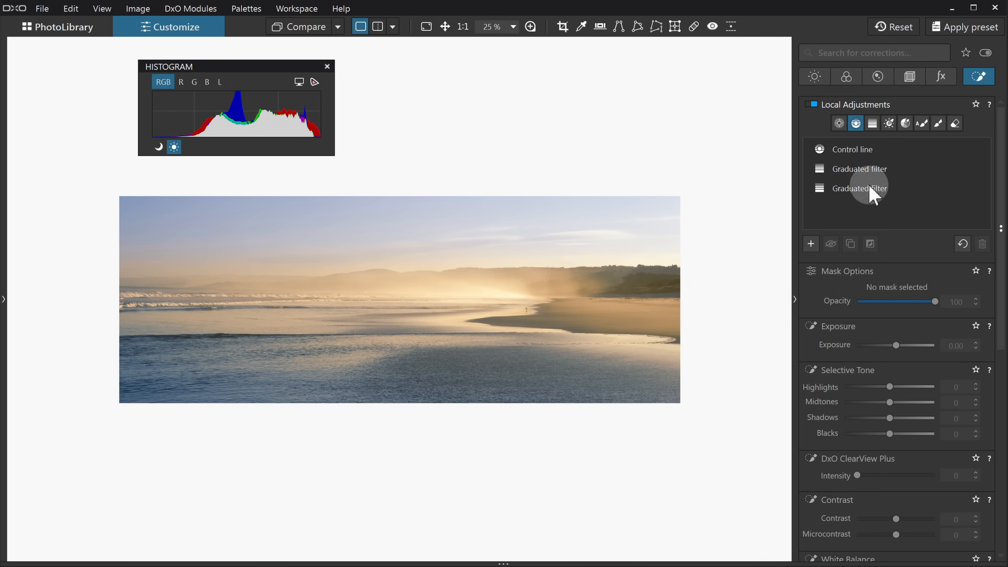
left_click(859, 188)
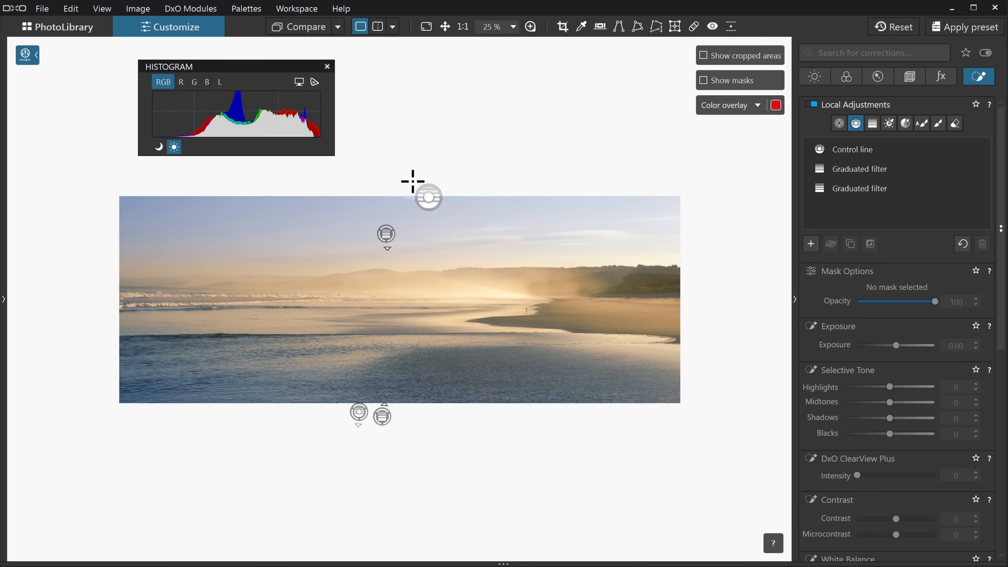
mouse_move(368, 279)
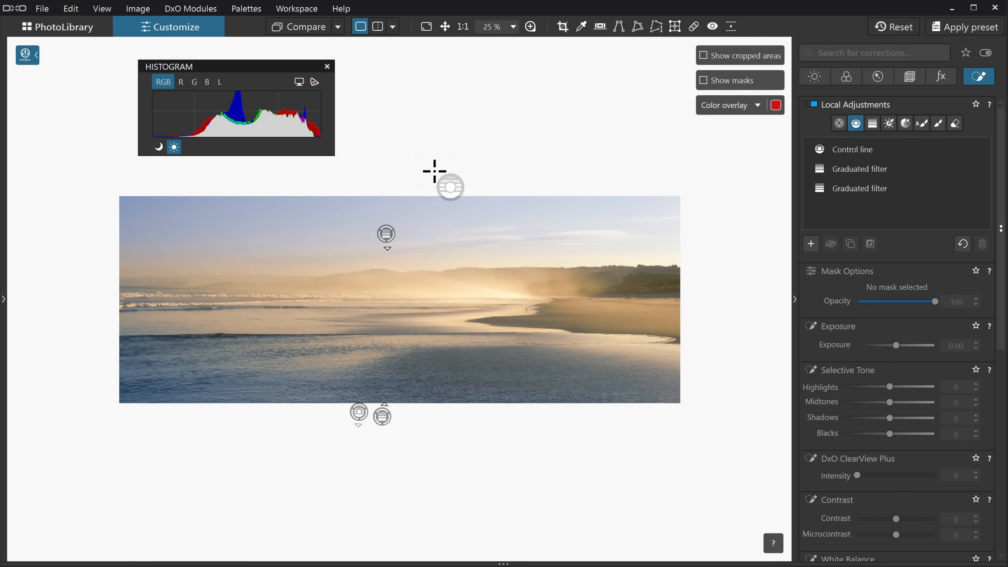
mouse_move(439, 169)
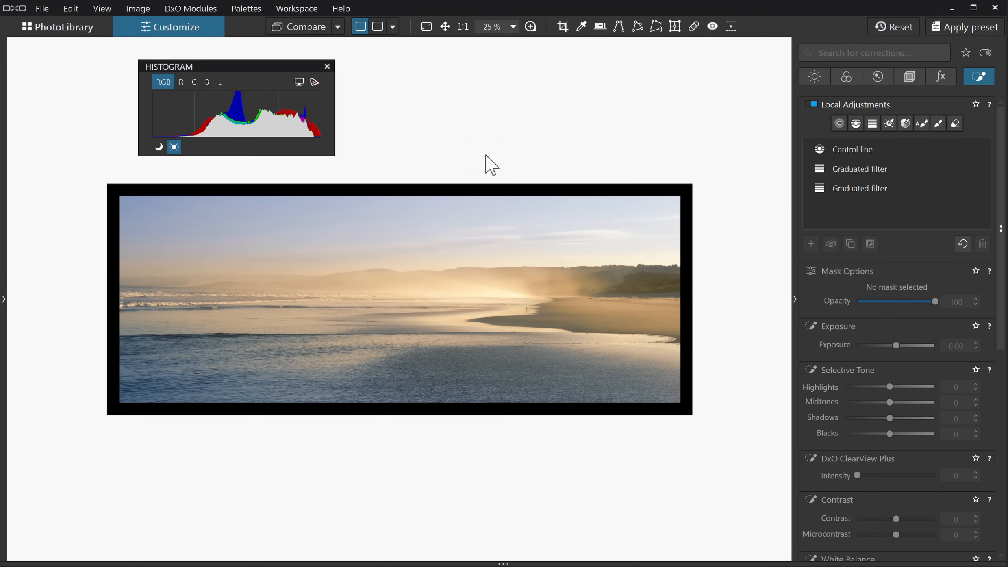
mouse_move(243, 157)
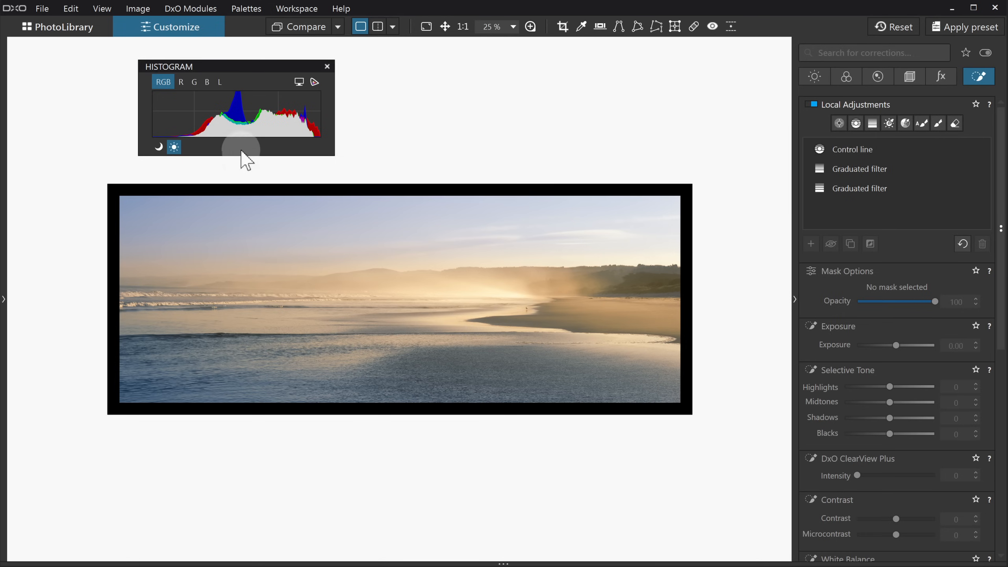